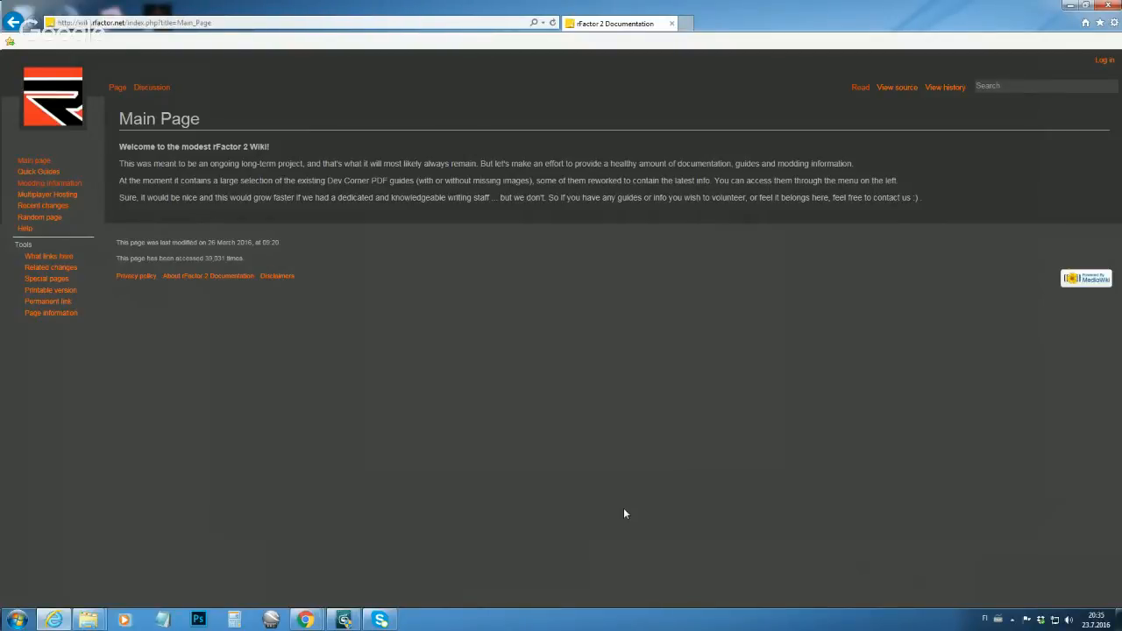
{"action": "mouse_move", "coordinate": [227, 517]}
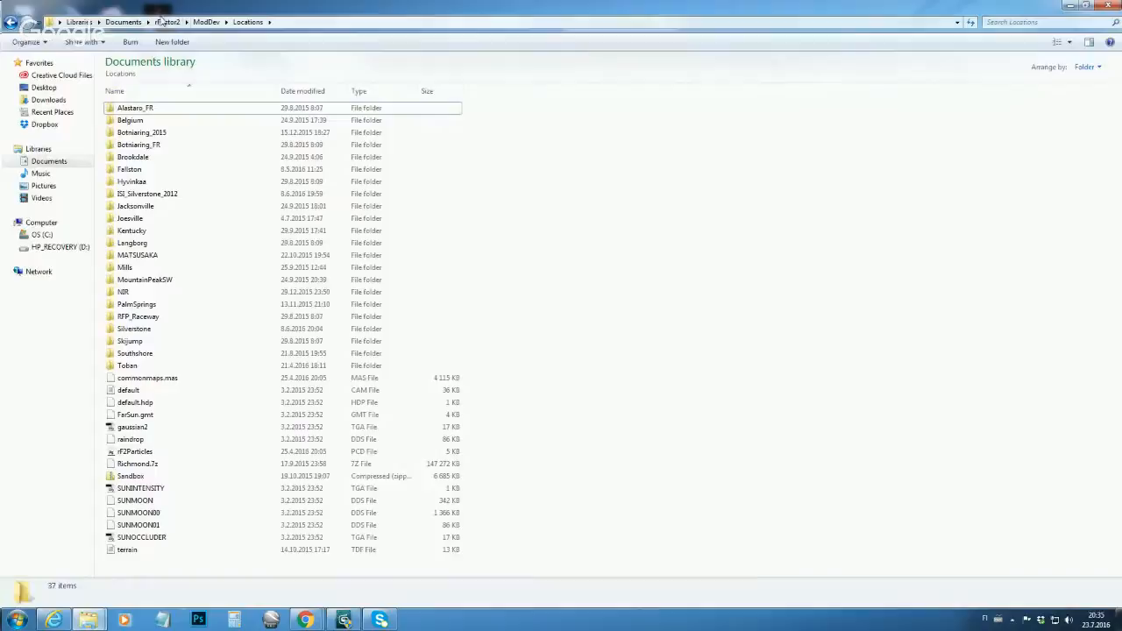
{"action": "left_click", "coordinate": [165, 21]}
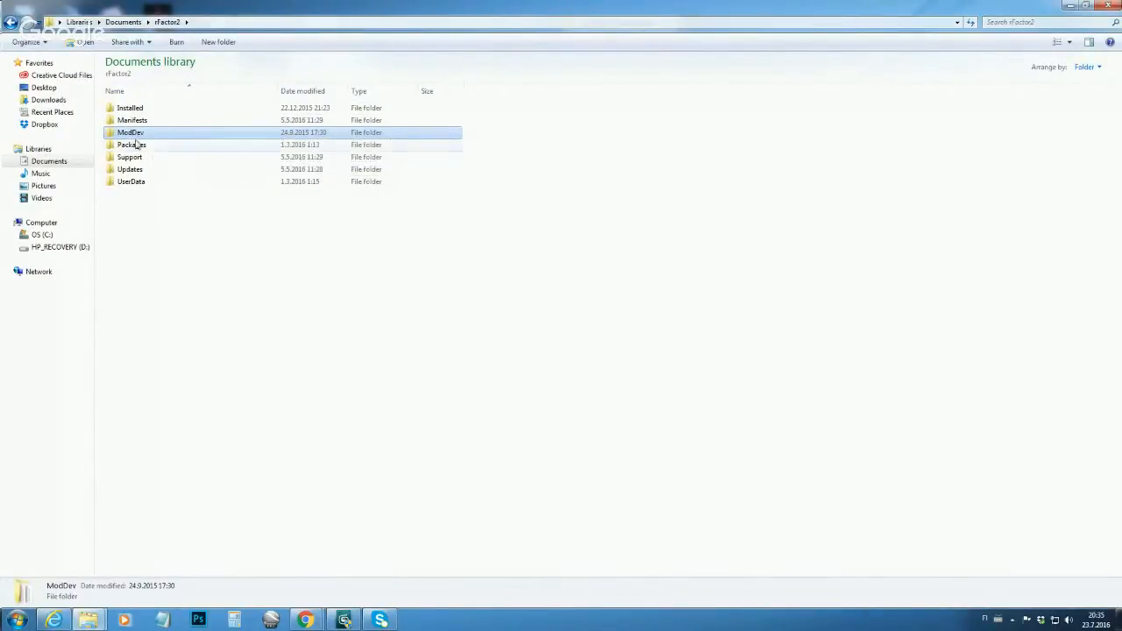
{"action": "double_click", "coordinate": [130, 132]}
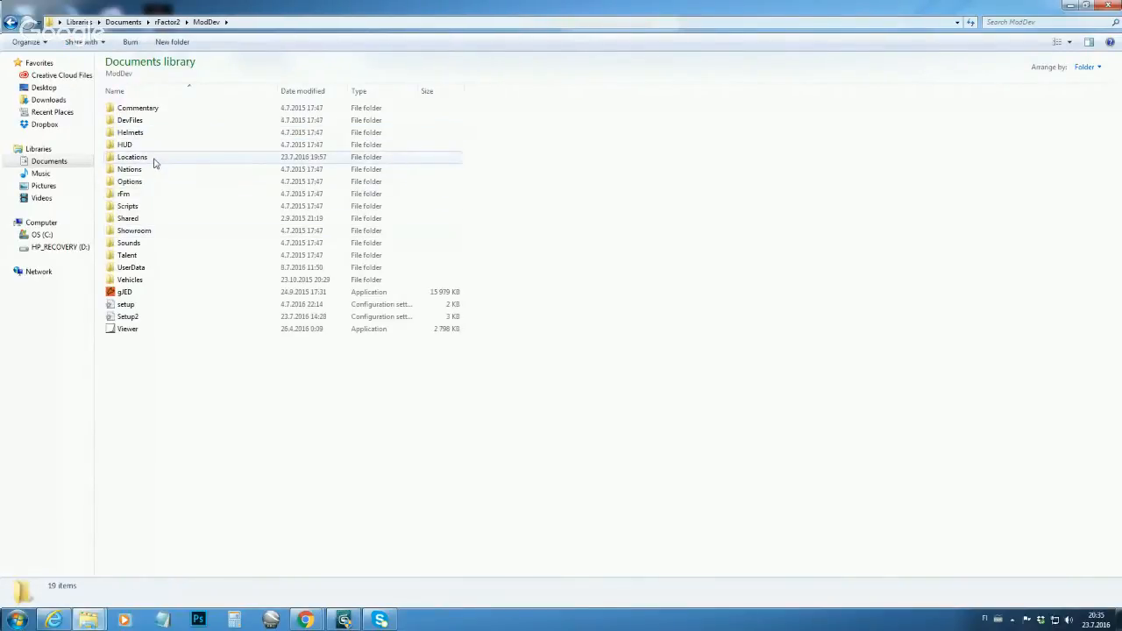
{"action": "mouse_move", "coordinate": [155, 163]}
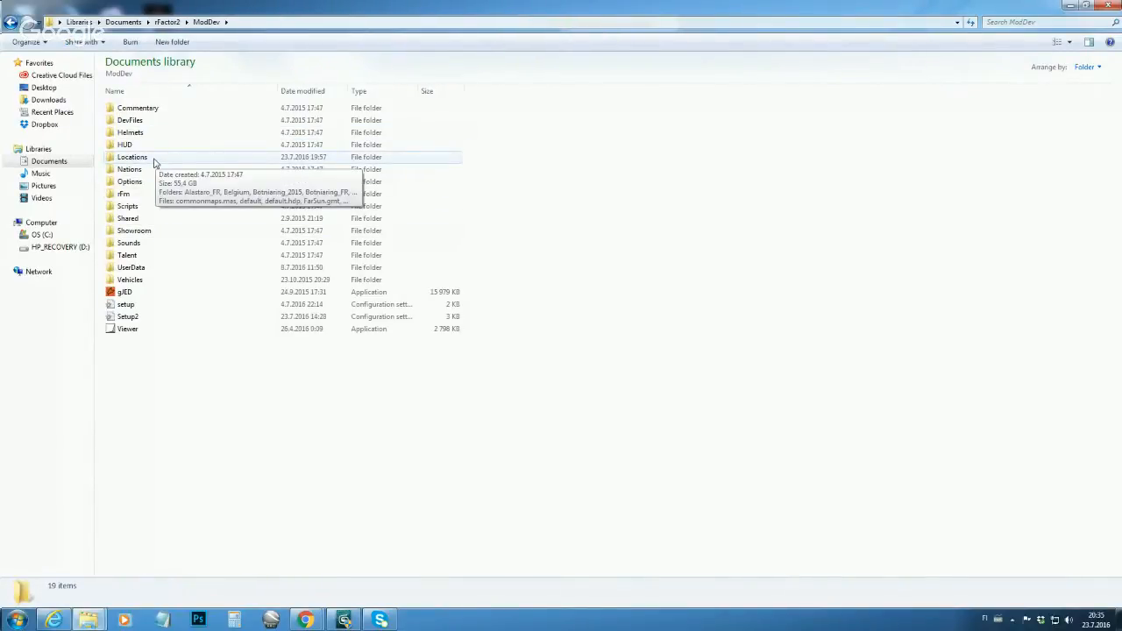
{"action": "double_click", "coordinate": [132, 156]}
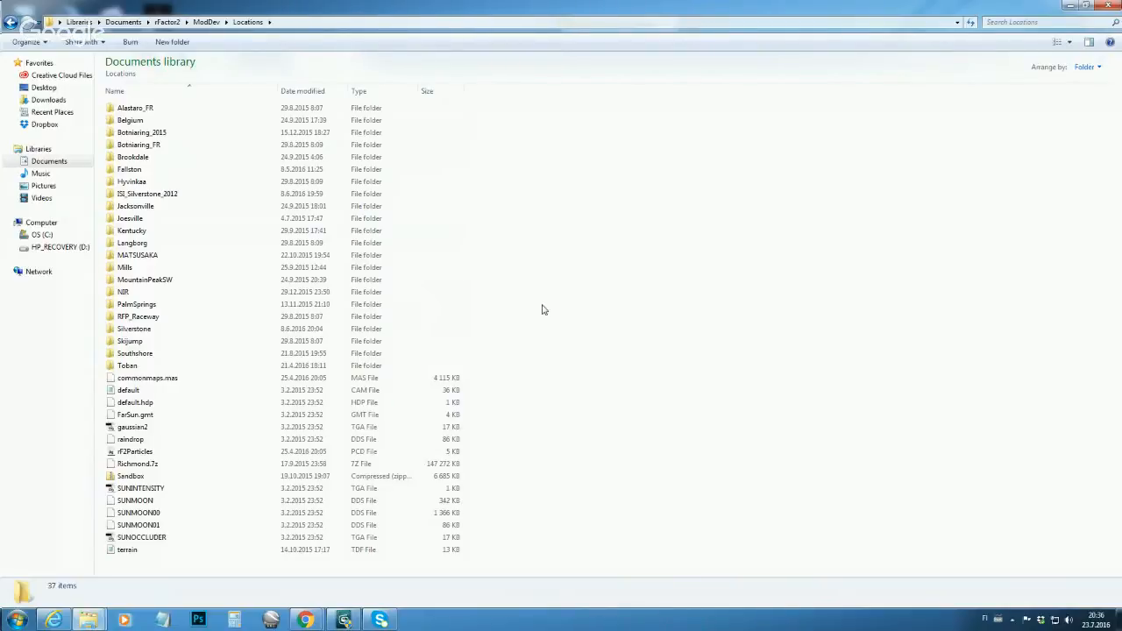
{"action": "mouse_move", "coordinate": [576, 293]}
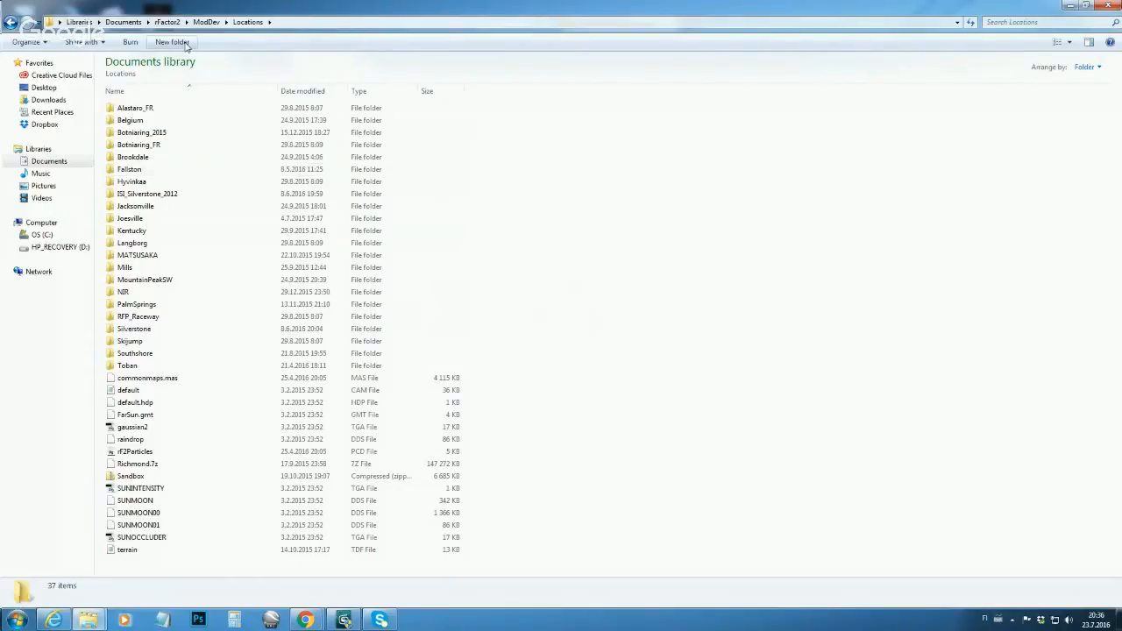
Step: Make a new folder named Sandbox inside Locations and open it
{"action": "left_click", "coordinate": [173, 42]}
{"action": "type", "text": "Sandbox"}
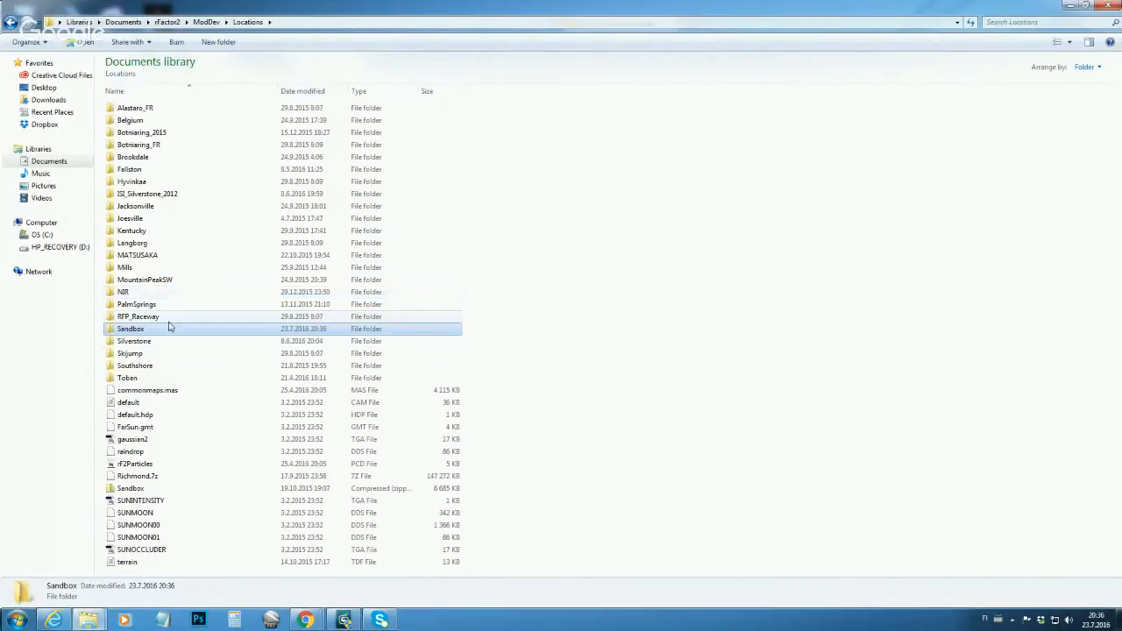
{"action": "mouse_move", "coordinate": [170, 328]}
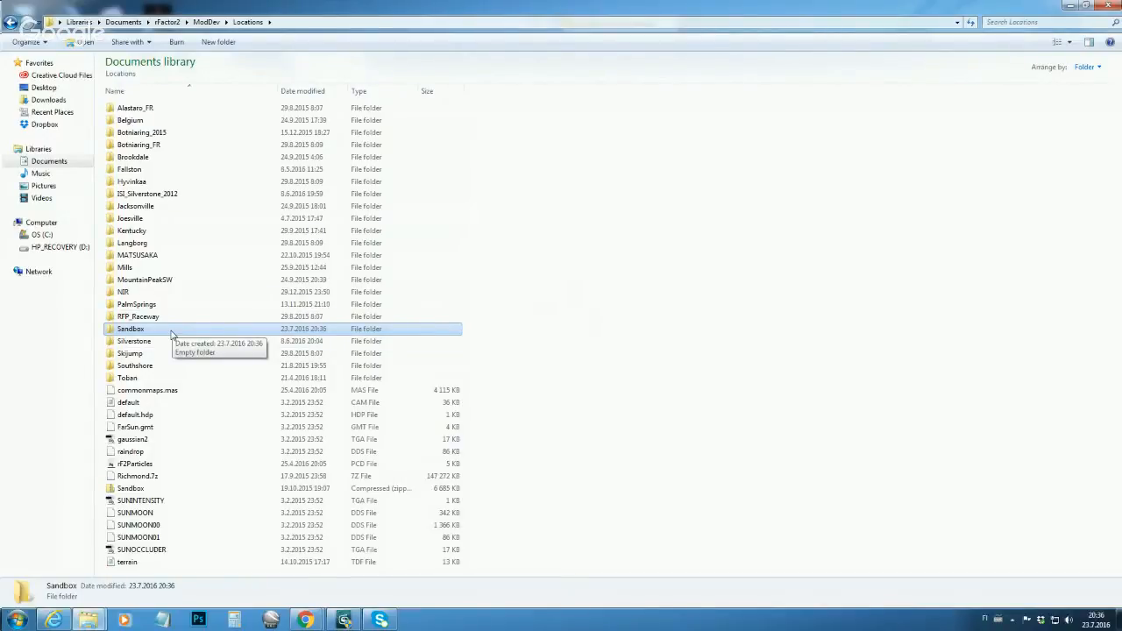
{"action": "double_click", "coordinate": [130, 328]}
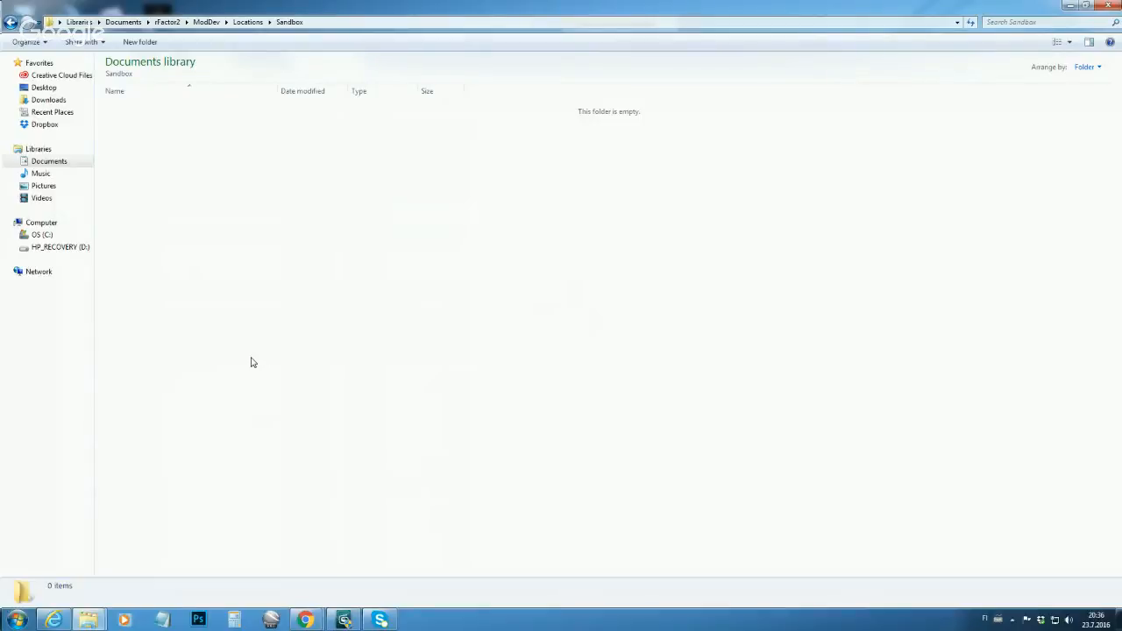
{"action": "mouse_move", "coordinate": [215, 290]}
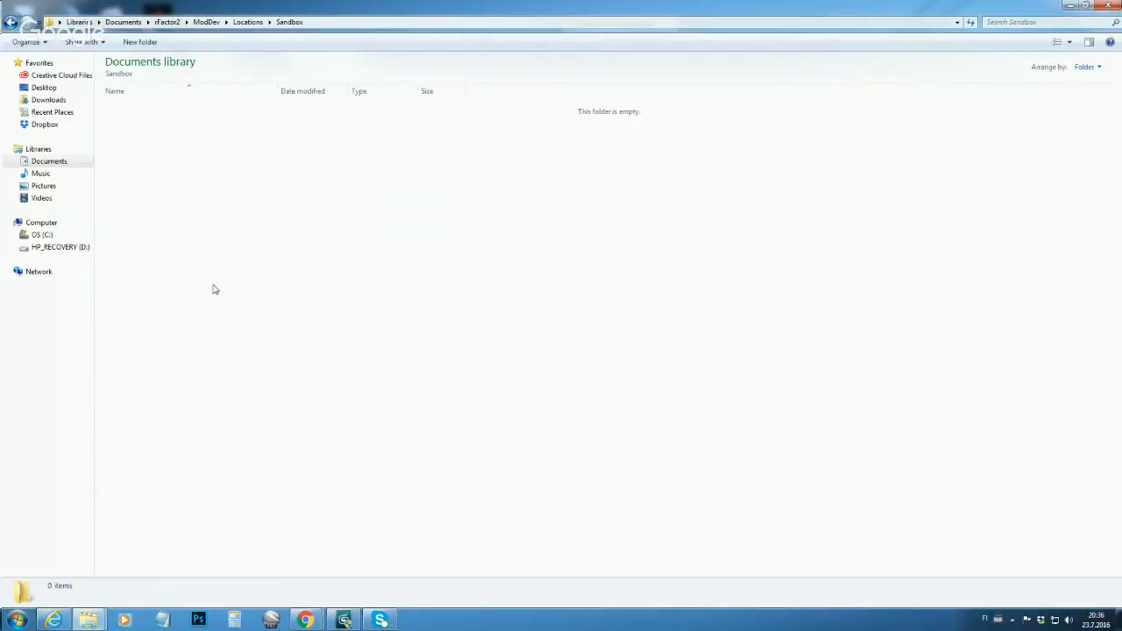
Step: Create a new subfolder named SandboxGP inside the Sandbox folder
{"action": "left_click", "coordinate": [153, 42]}
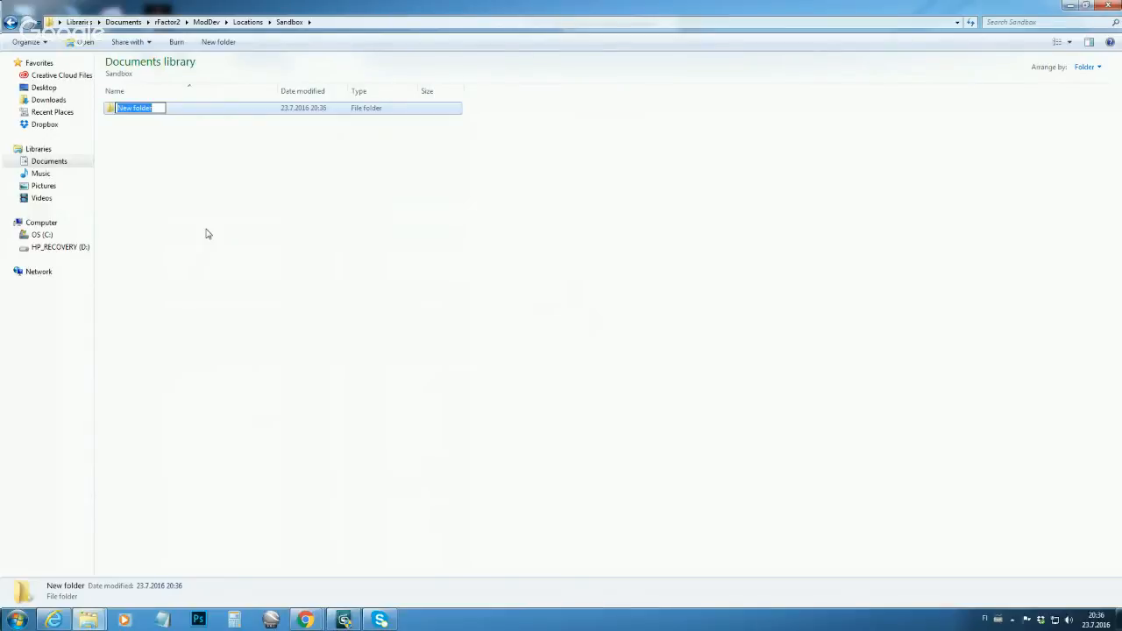
{"action": "type", "text": "Sendbo"}
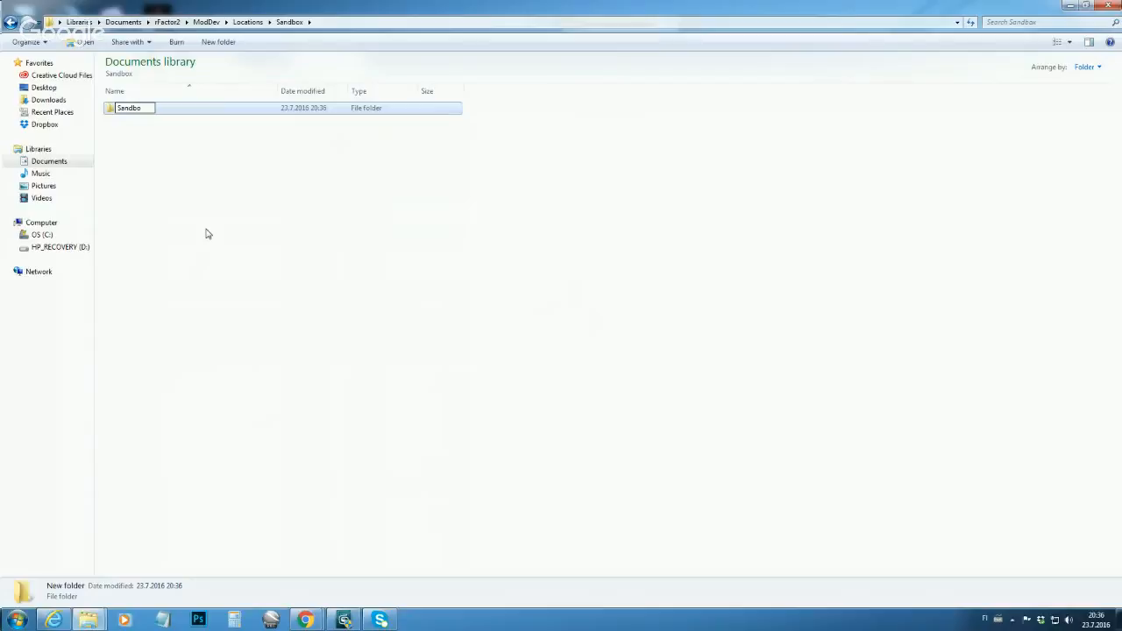
{"action": "type", "text": "SandboxGP"}
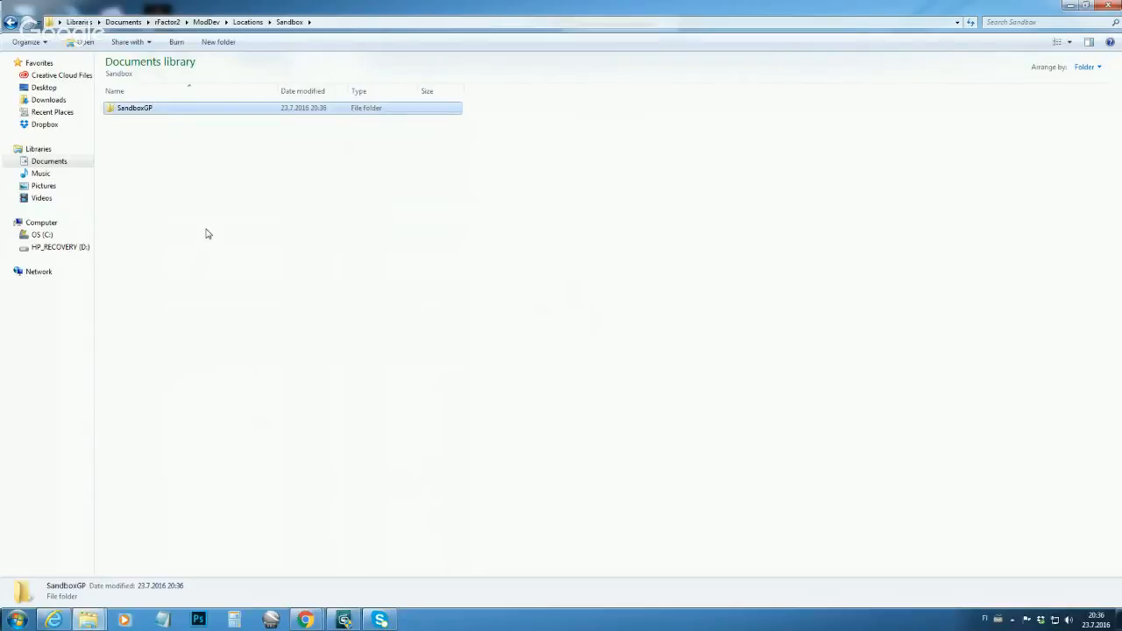
{"action": "mouse_move", "coordinate": [172, 222]}
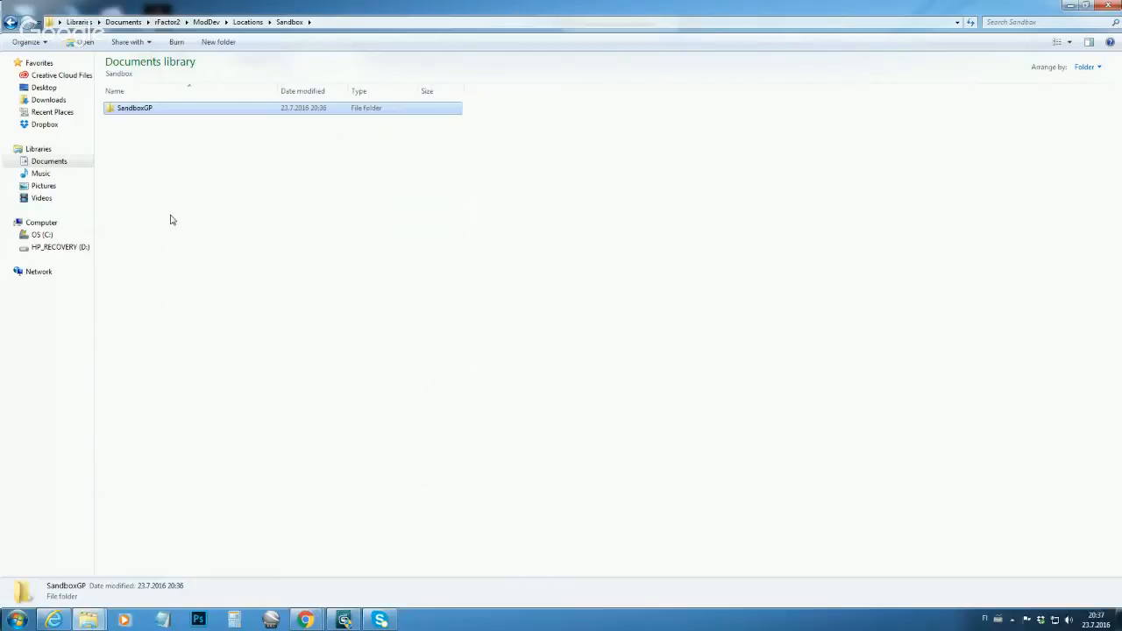
{"action": "mouse_move", "coordinate": [224, 41]}
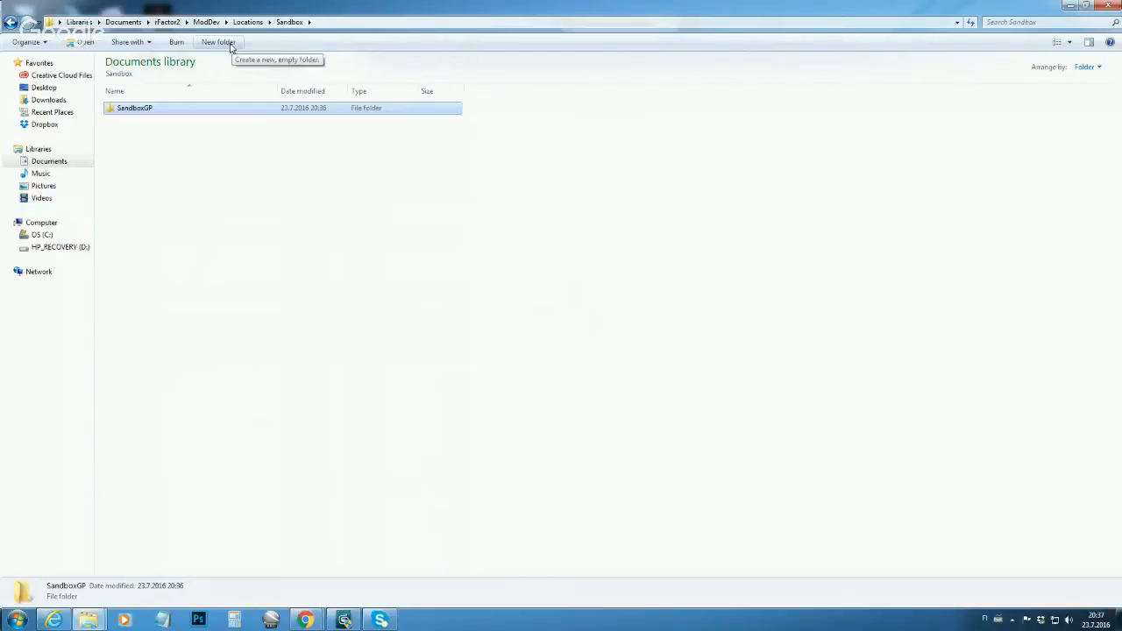
Step: Create an Assets folder beside SandboxGP in Sandbox and open it
{"action": "left_click", "coordinate": [219, 42]}
{"action": "type", "text": "Assets"}
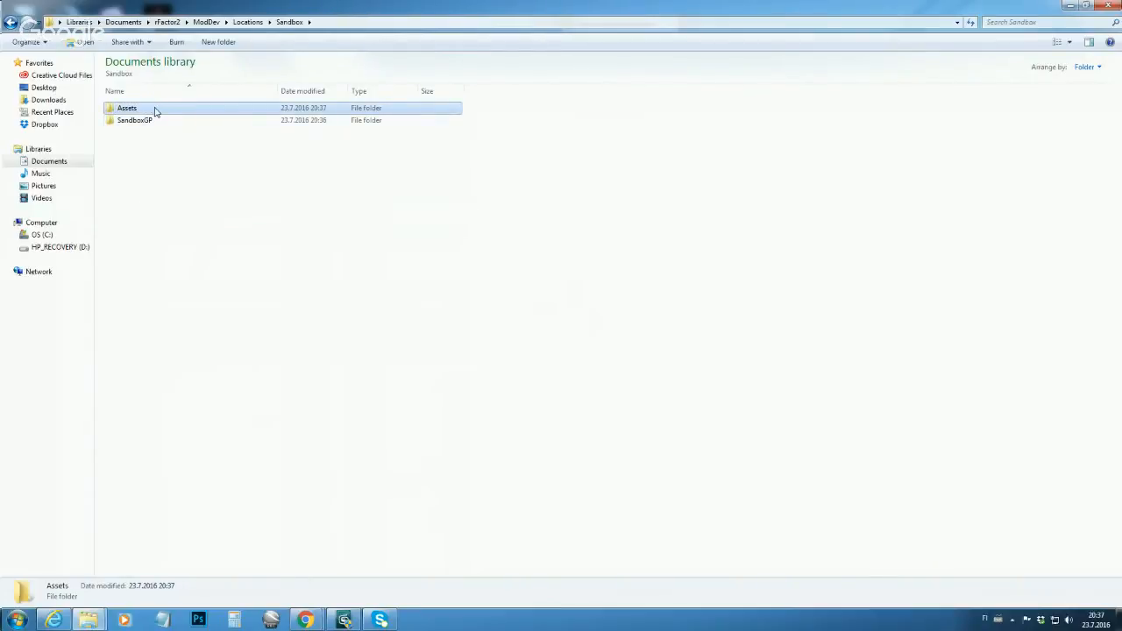
{"action": "double_click", "coordinate": [128, 107]}
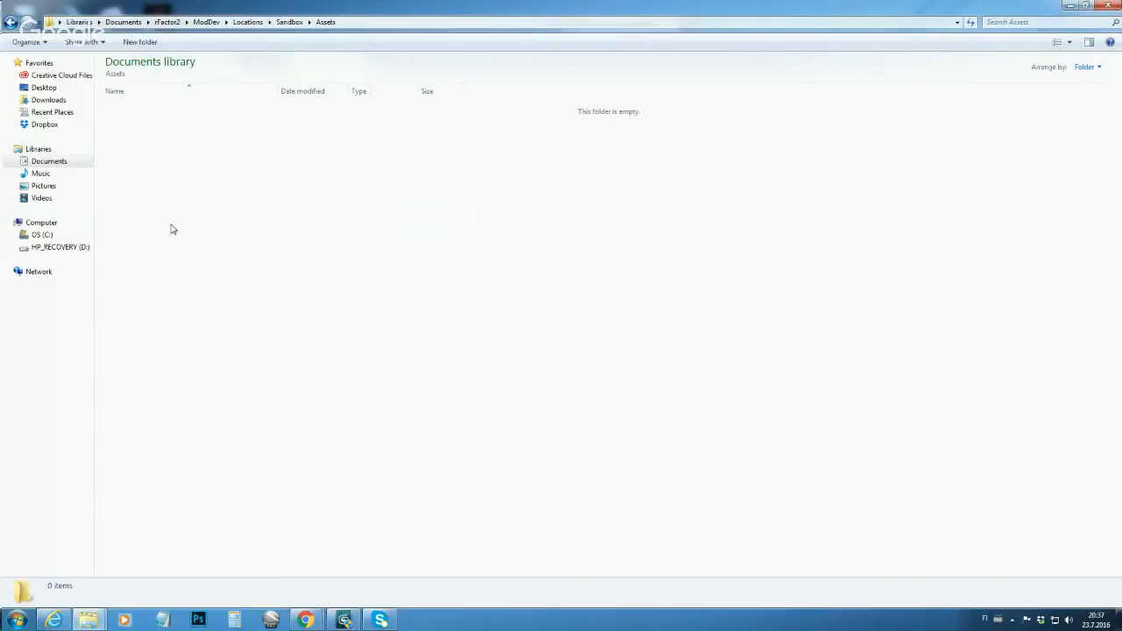
{"action": "mouse_move", "coordinate": [196, 143]}
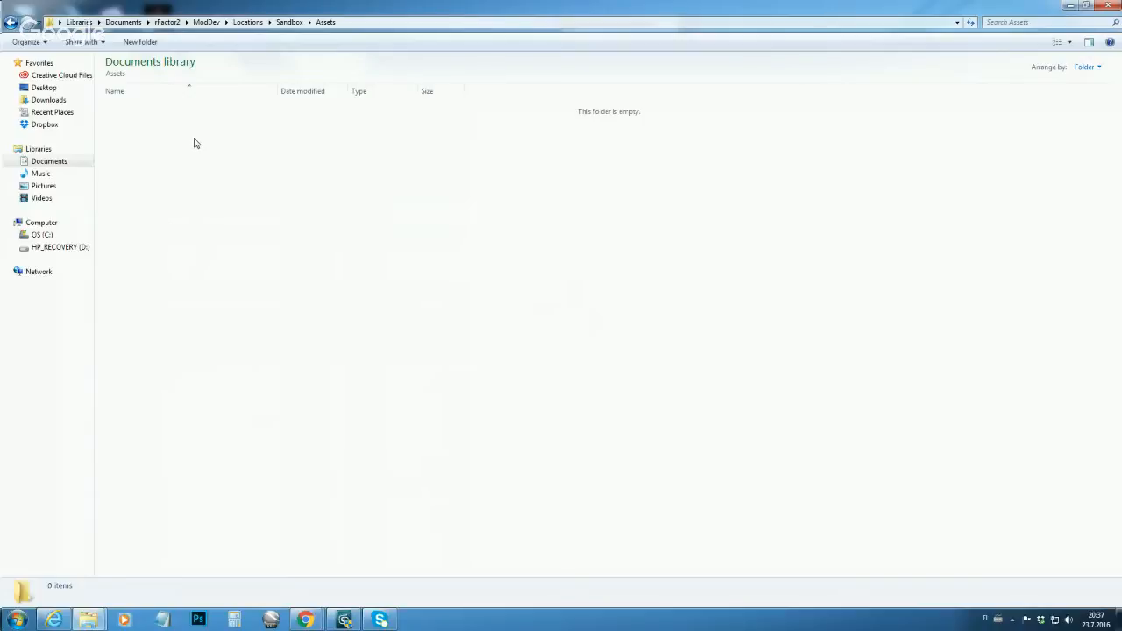
{"action": "mouse_move", "coordinate": [173, 144]}
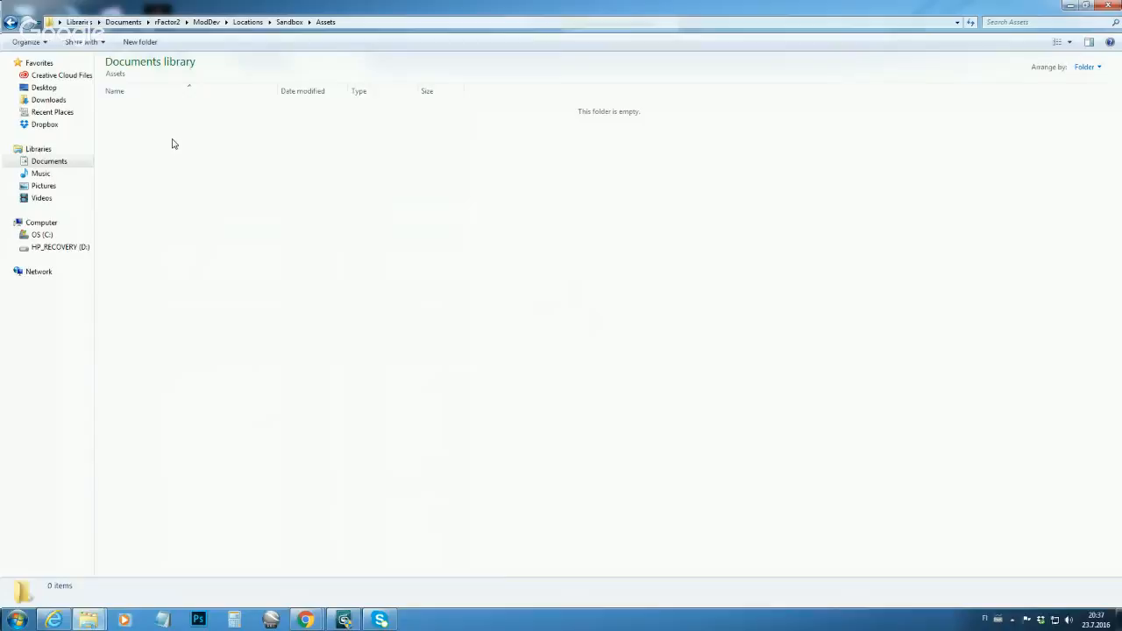
Step: Create three subfolders in Assets named Anims, GMT and Maps
{"action": "left_click", "coordinate": [212, 42]}
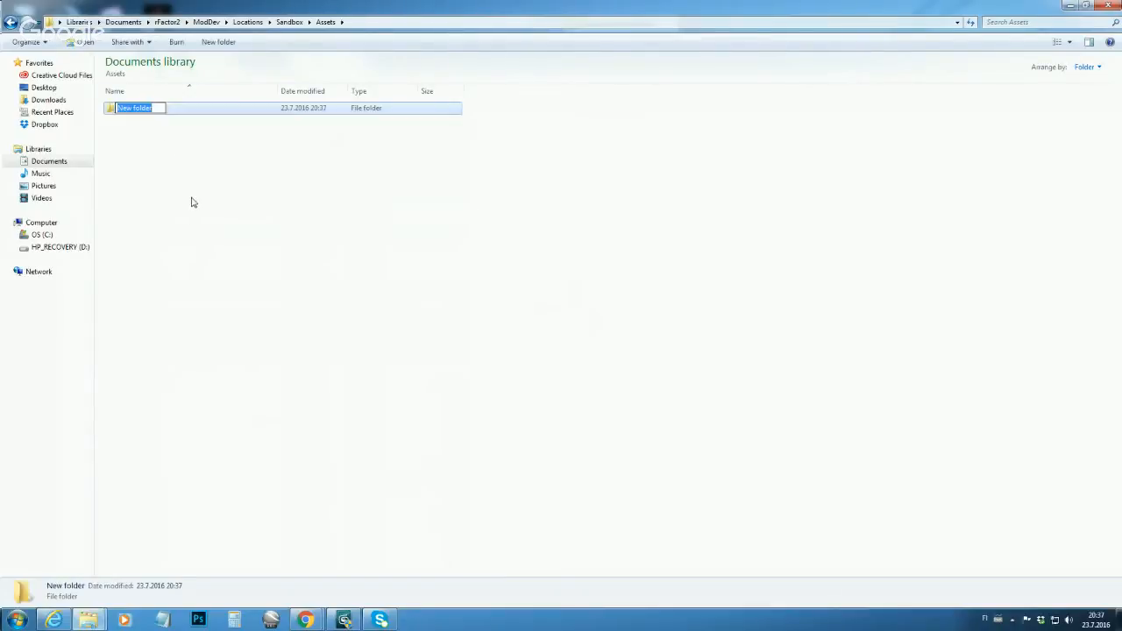
{"action": "type", "text": "Anims"}
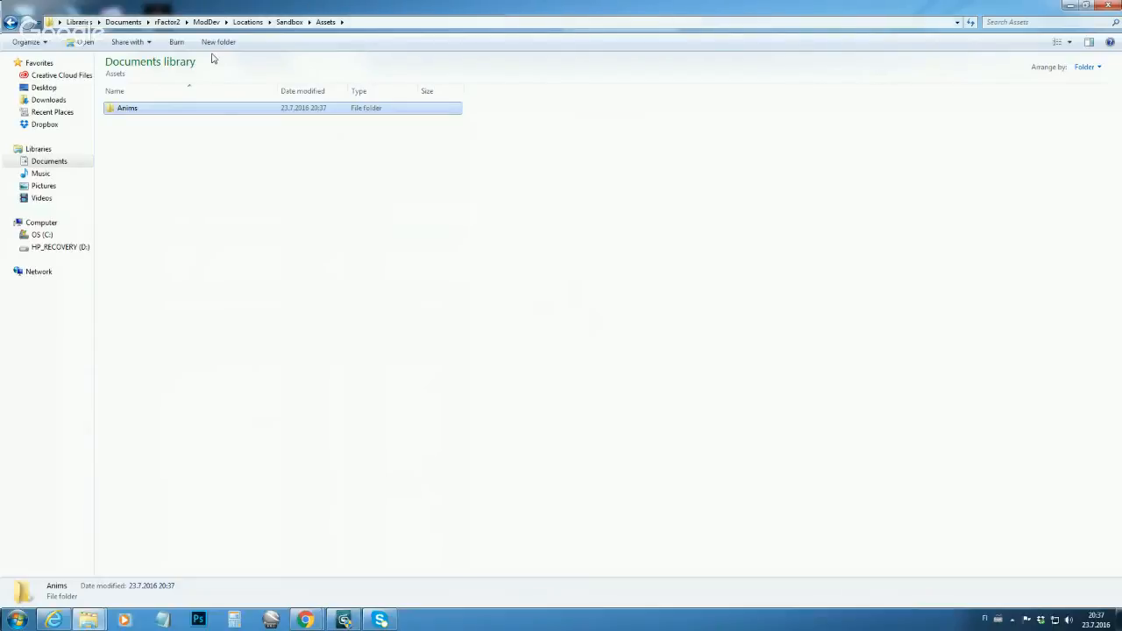
{"action": "left_click", "coordinate": [218, 41]}
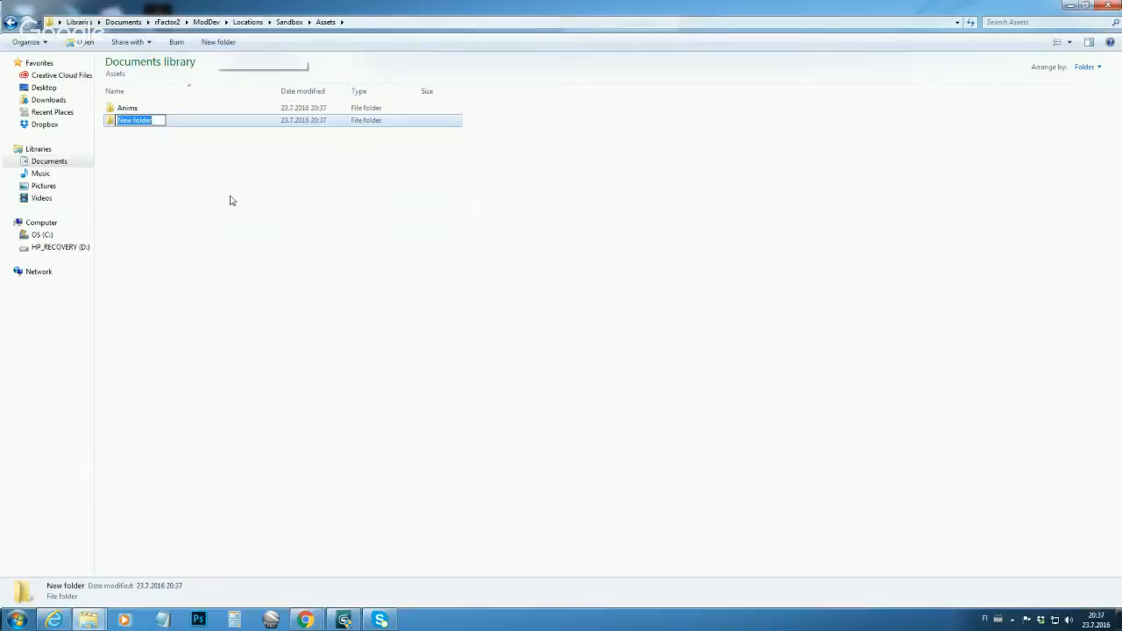
{"action": "type", "text": "GMT"}
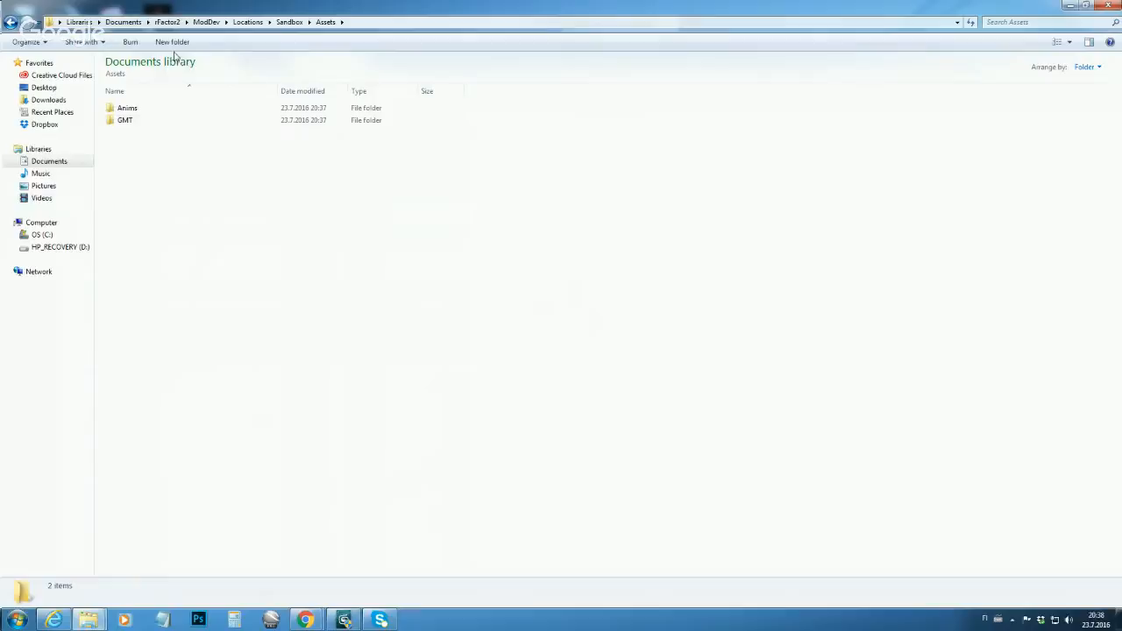
{"action": "mouse_move", "coordinate": [179, 41]}
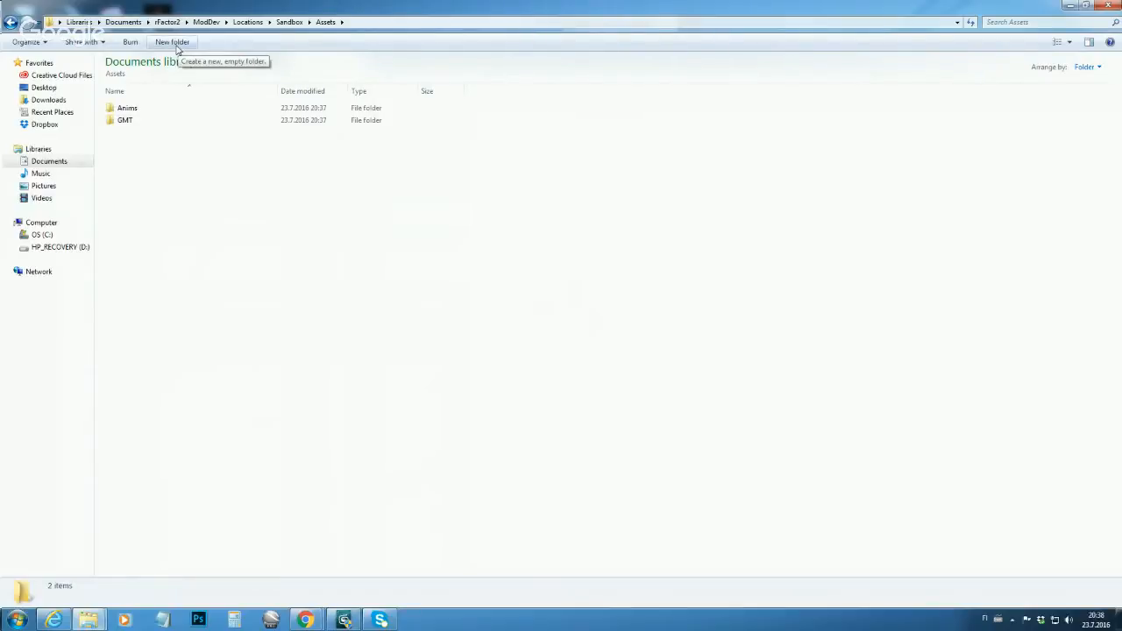
{"action": "left_click", "coordinate": [176, 42]}
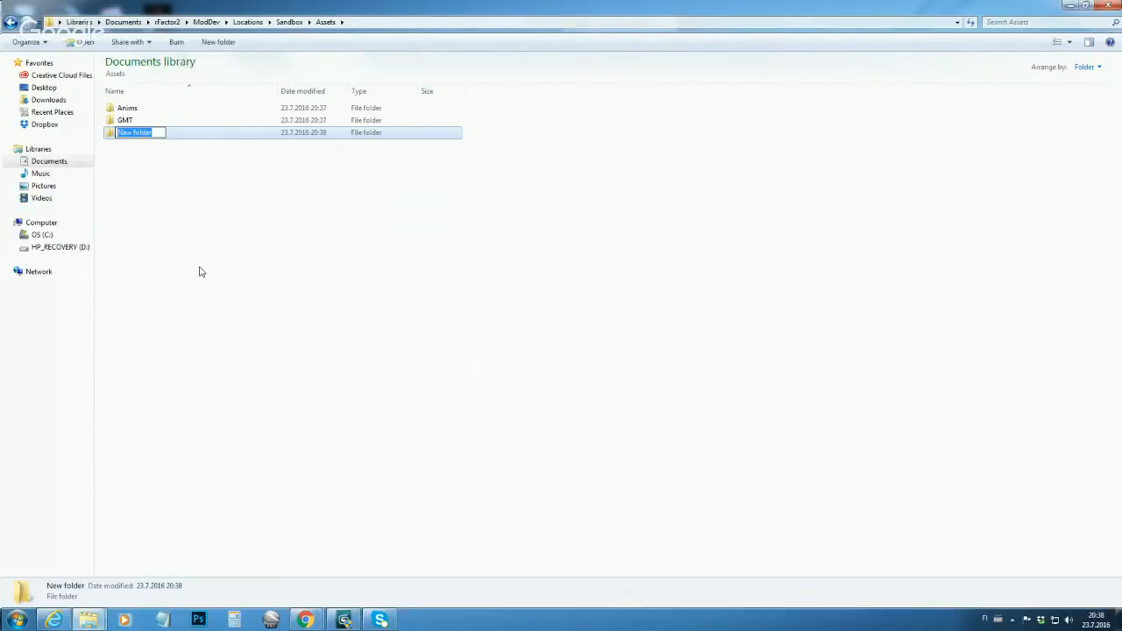
{"action": "type", "text": "Maps"}
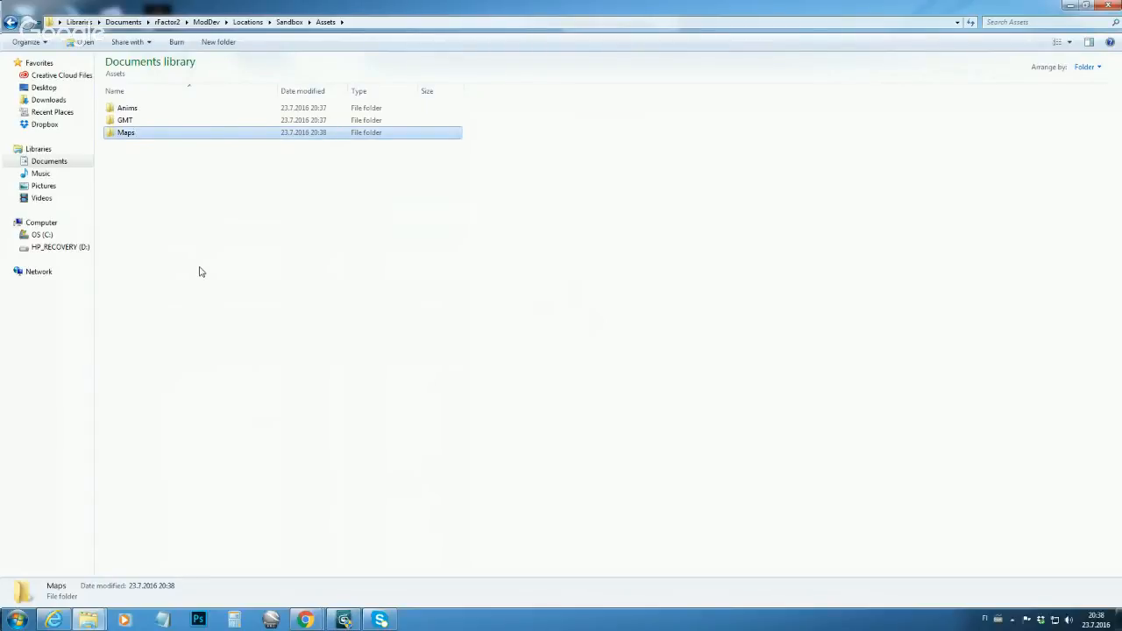
{"action": "left_click", "coordinate": [176, 217]}
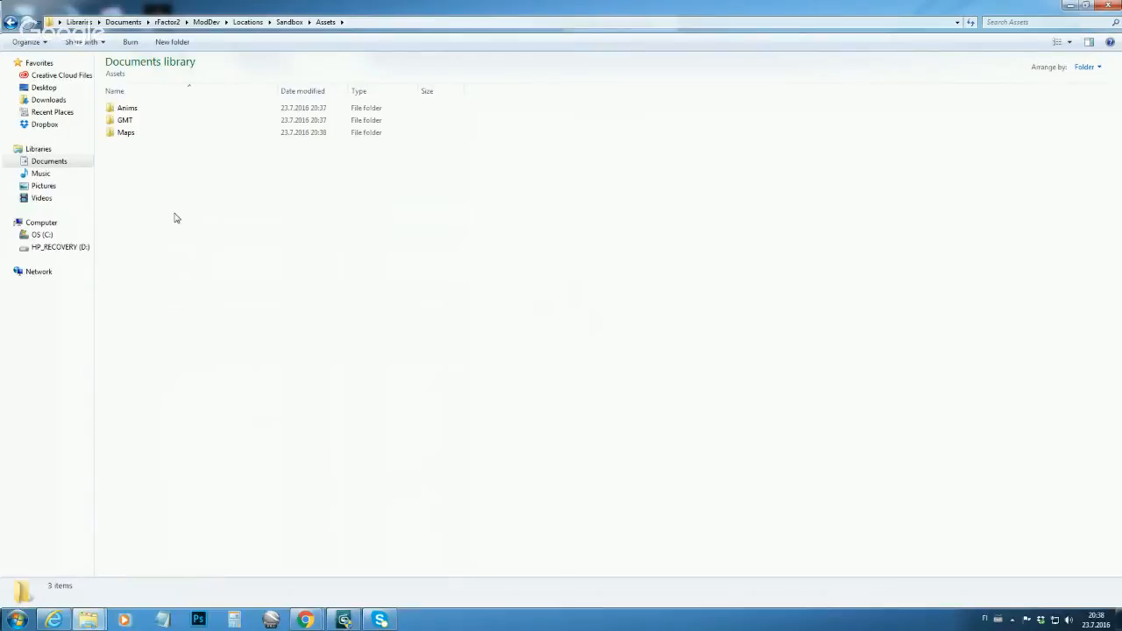
{"action": "mouse_move", "coordinate": [158, 214]}
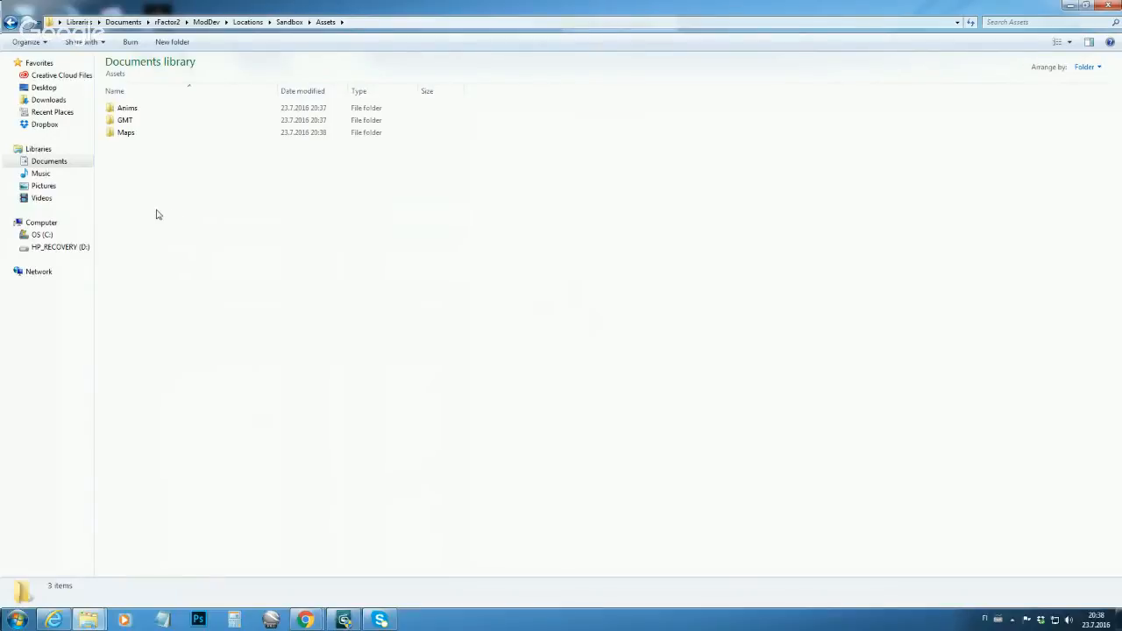
Step: Add two more subfolders to Assets, named PSD and Scene
{"action": "left_click", "coordinate": [173, 42]}
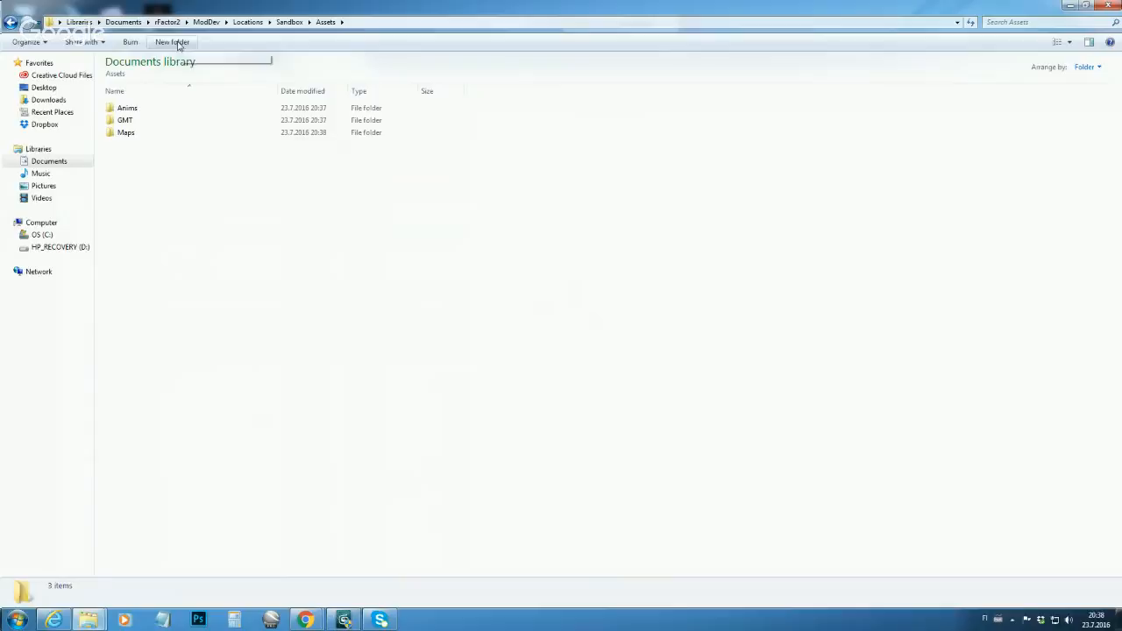
{"action": "left_click", "coordinate": [176, 42]}
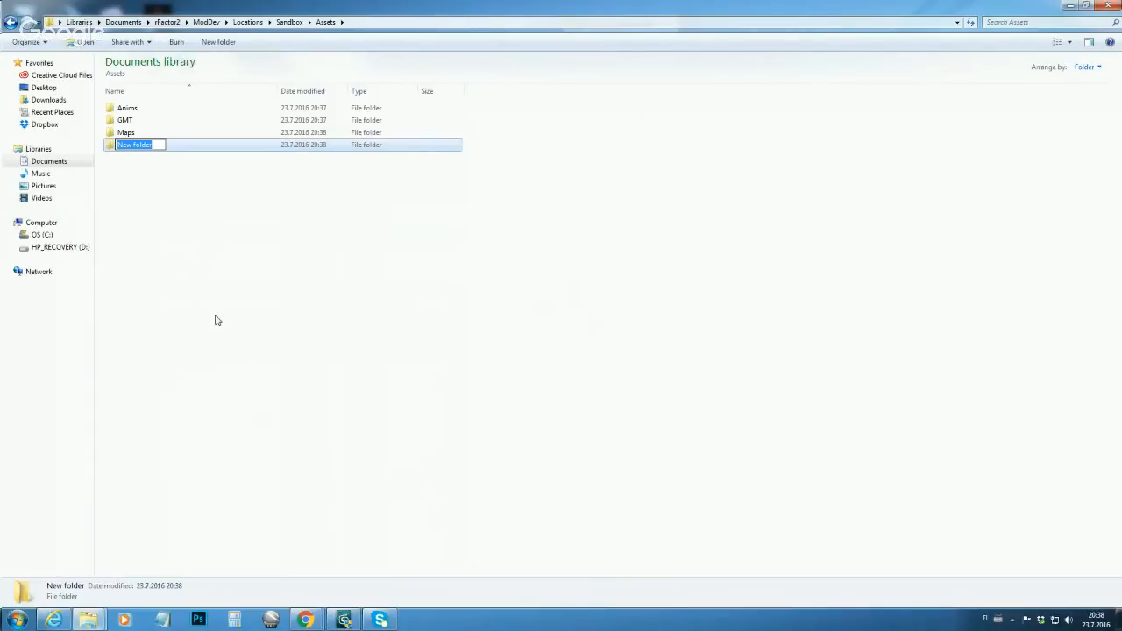
{"action": "type", "text": "P"}
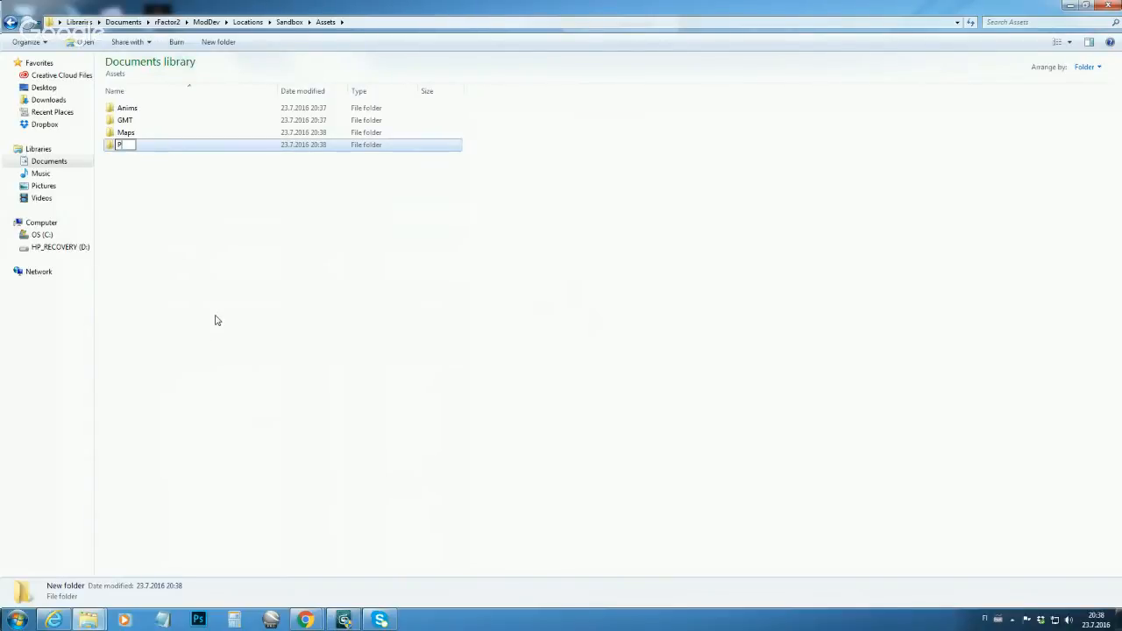
{"action": "type", "text": "SD"}
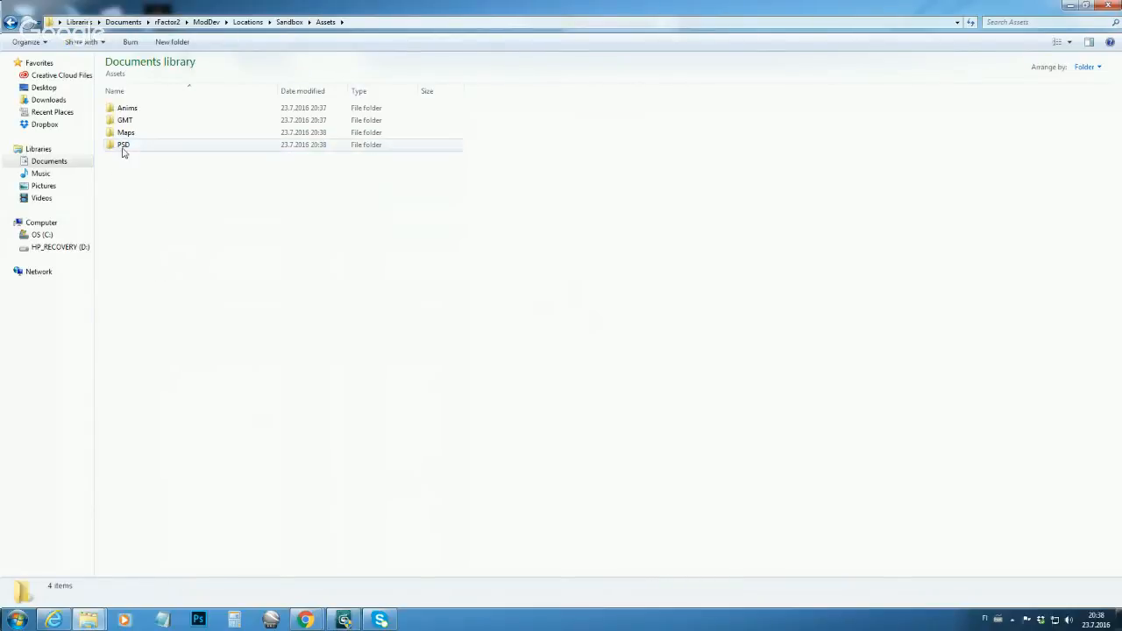
{"action": "left_click", "coordinate": [123, 144]}
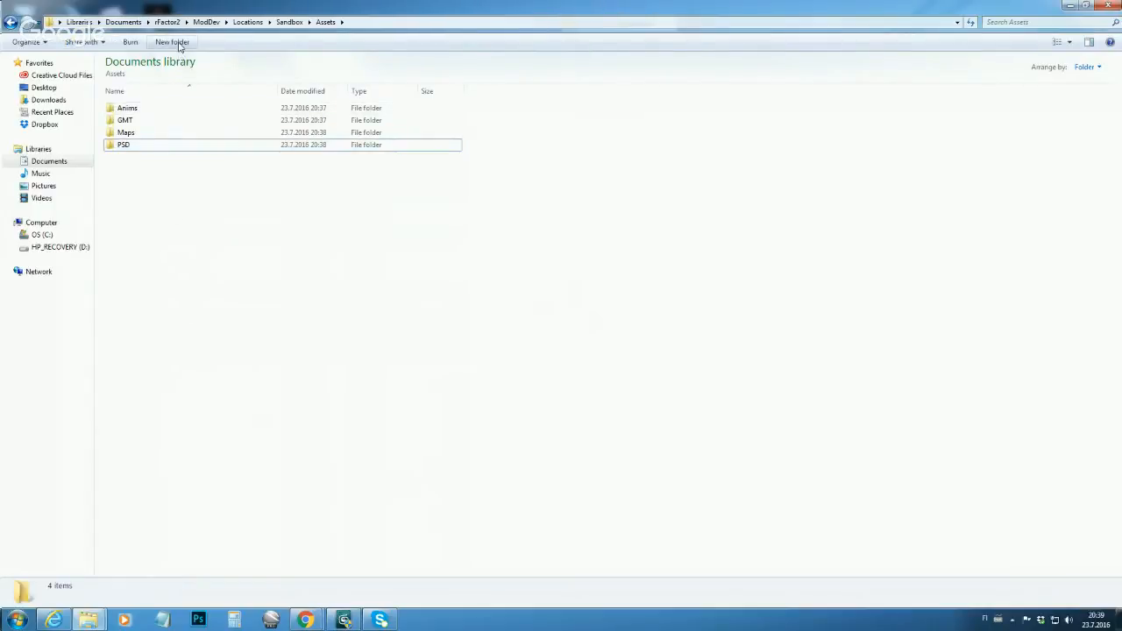
{"action": "mouse_move", "coordinate": [179, 42]}
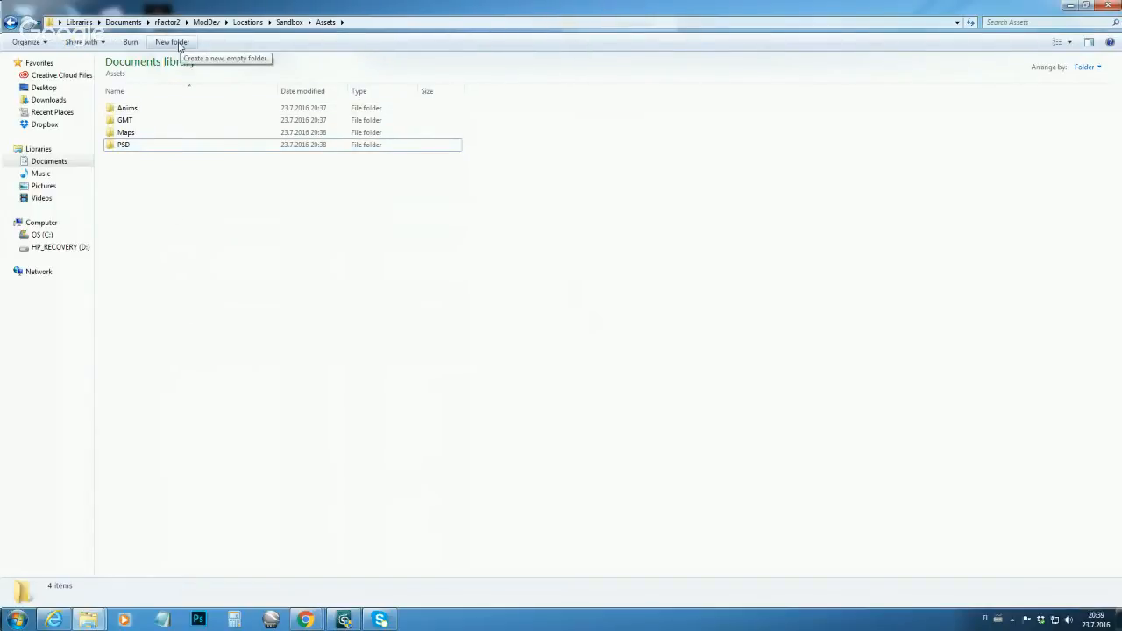
{"action": "left_click", "coordinate": [173, 42]}
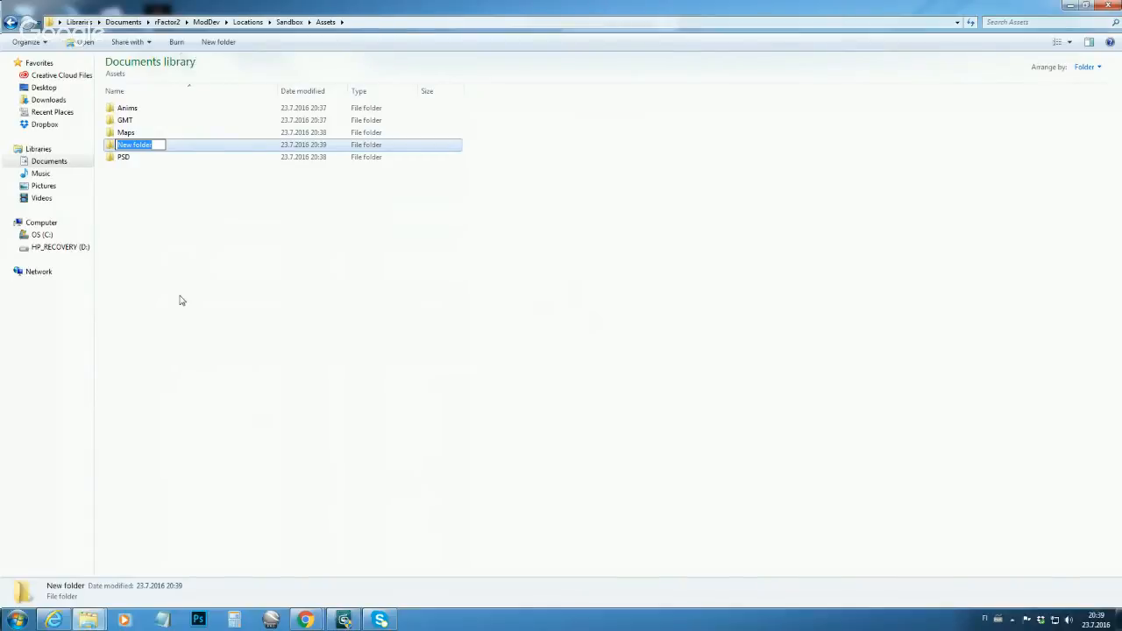
{"action": "type", "text": "Scene"}
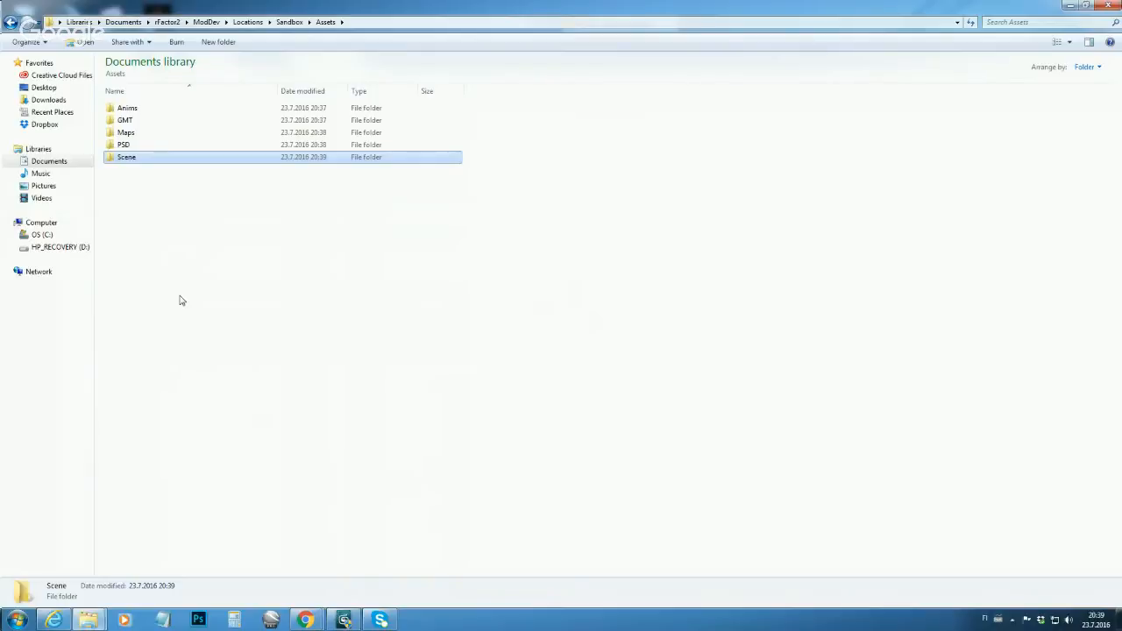
{"action": "mouse_move", "coordinate": [252, 31]}
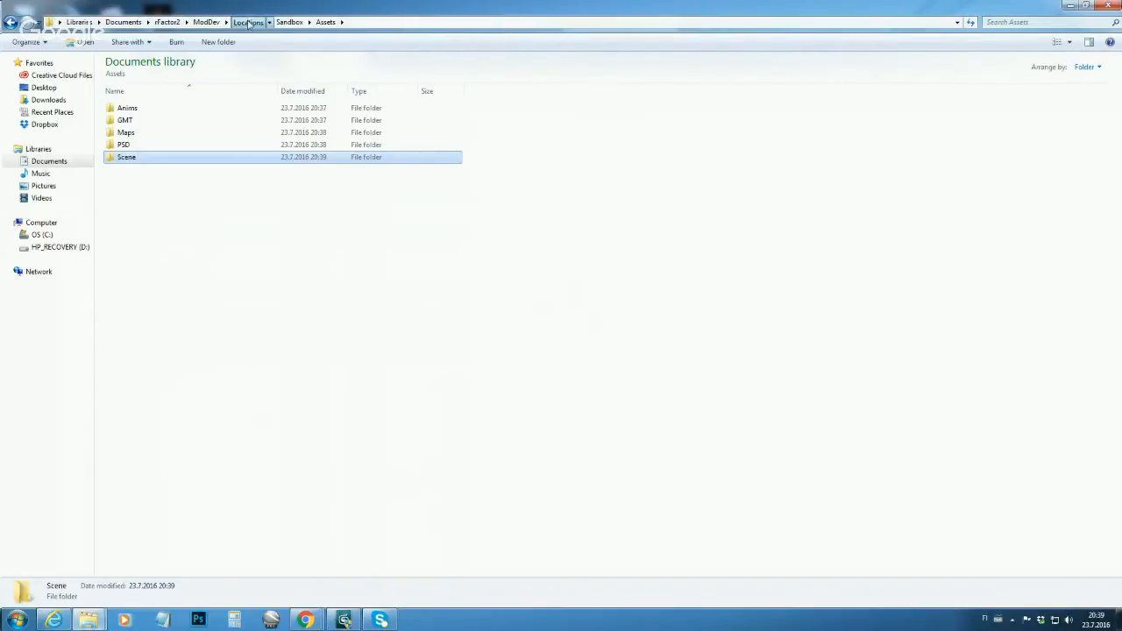
Step: Browse Locations, Sandbox and Assets to check the folders, then go to Documents ModDev
{"action": "left_click", "coordinate": [250, 16]}
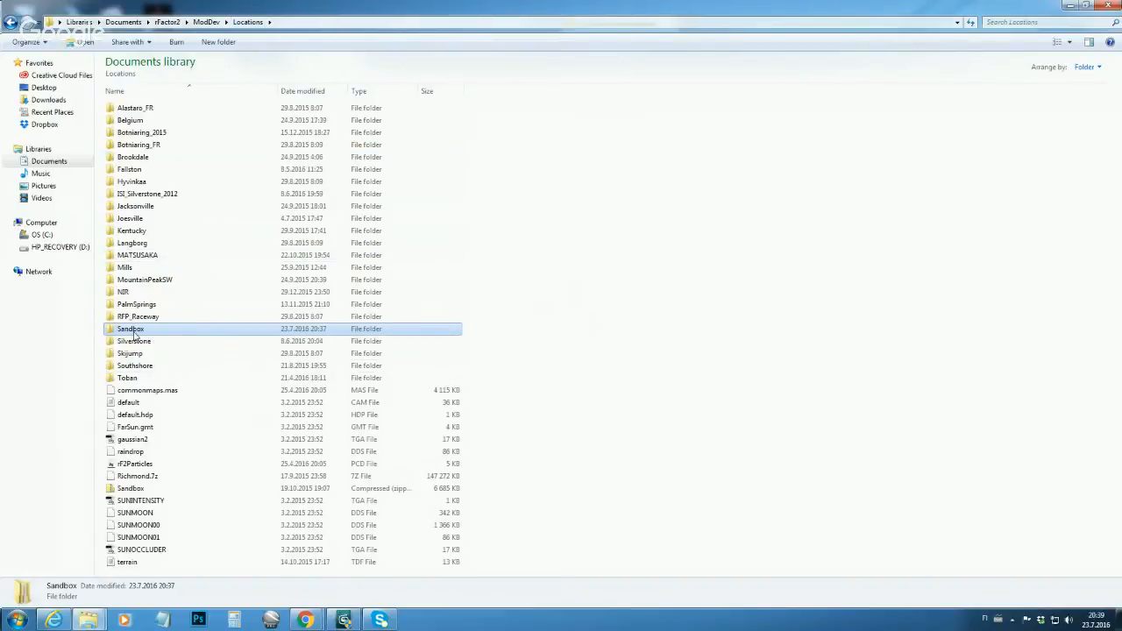
{"action": "mouse_move", "coordinate": [130, 329]}
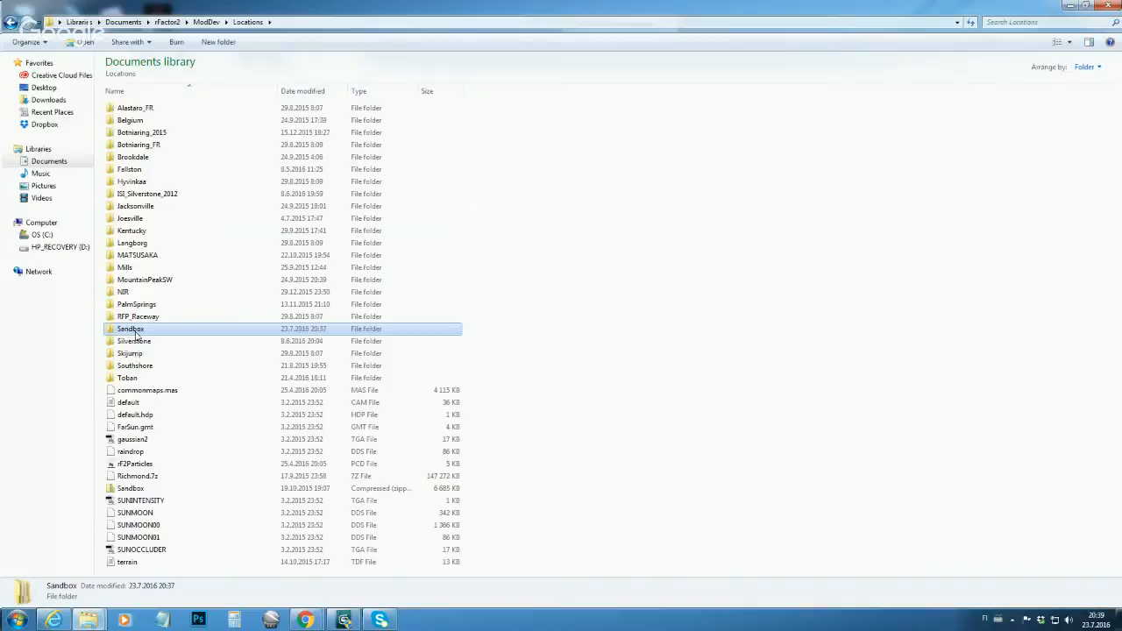
{"action": "double_click", "coordinate": [130, 329]}
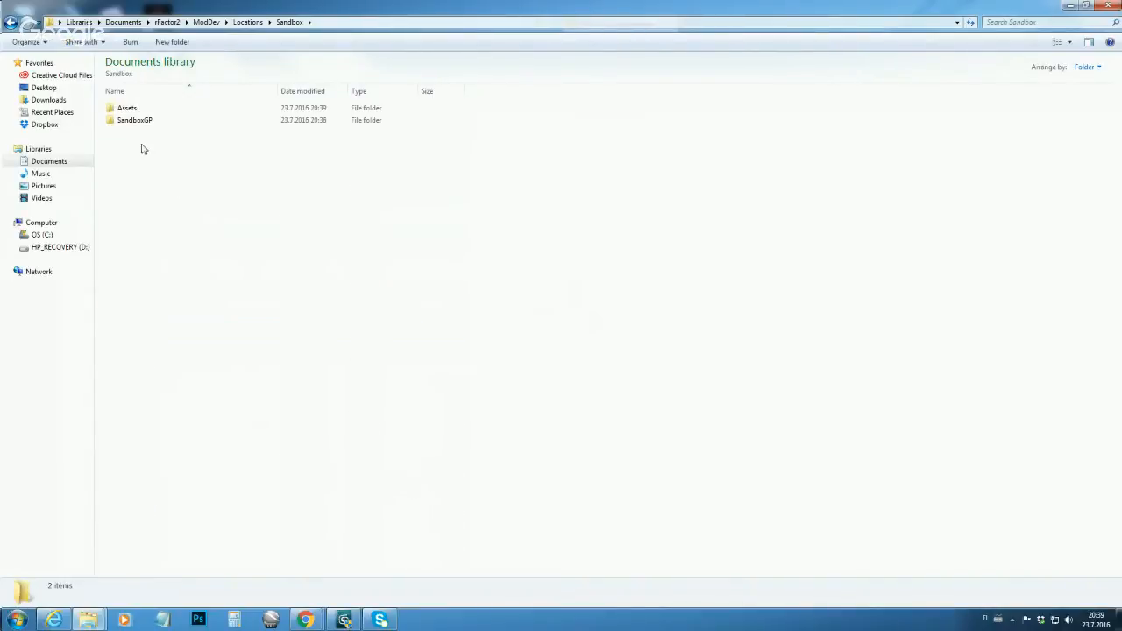
{"action": "mouse_move", "coordinate": [162, 120]}
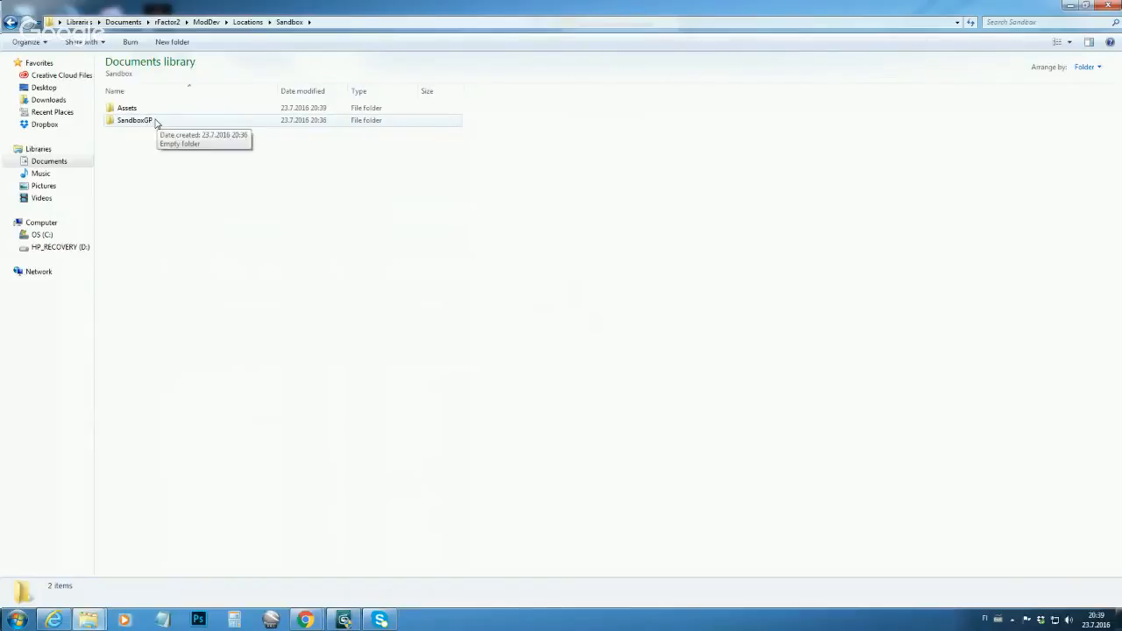
{"action": "mouse_move", "coordinate": [149, 118]}
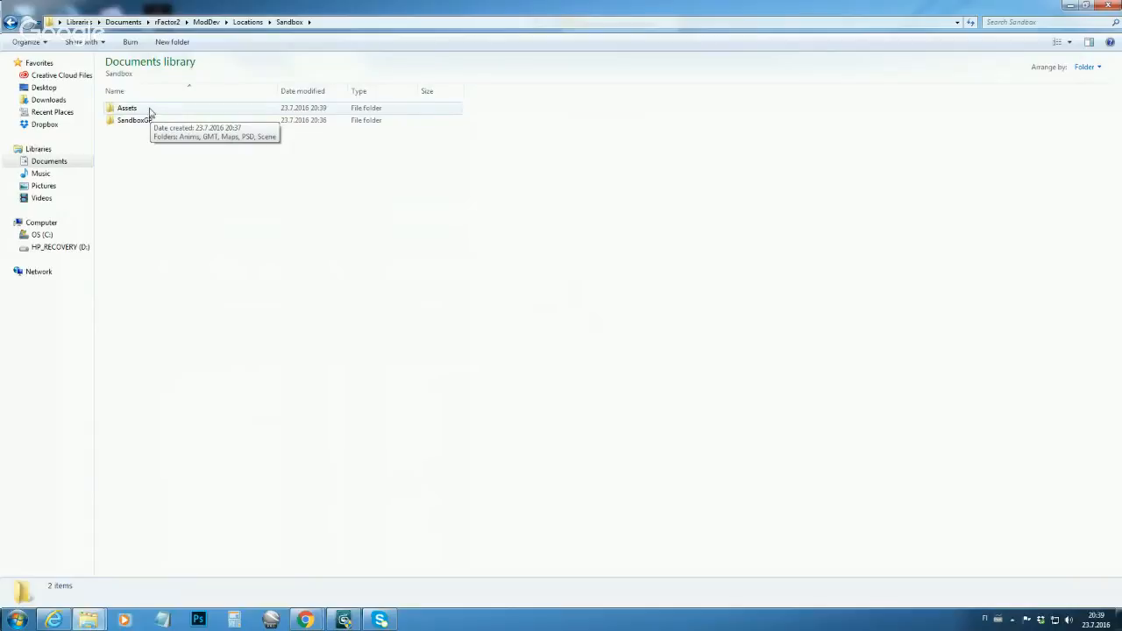
{"action": "double_click", "coordinate": [125, 107]}
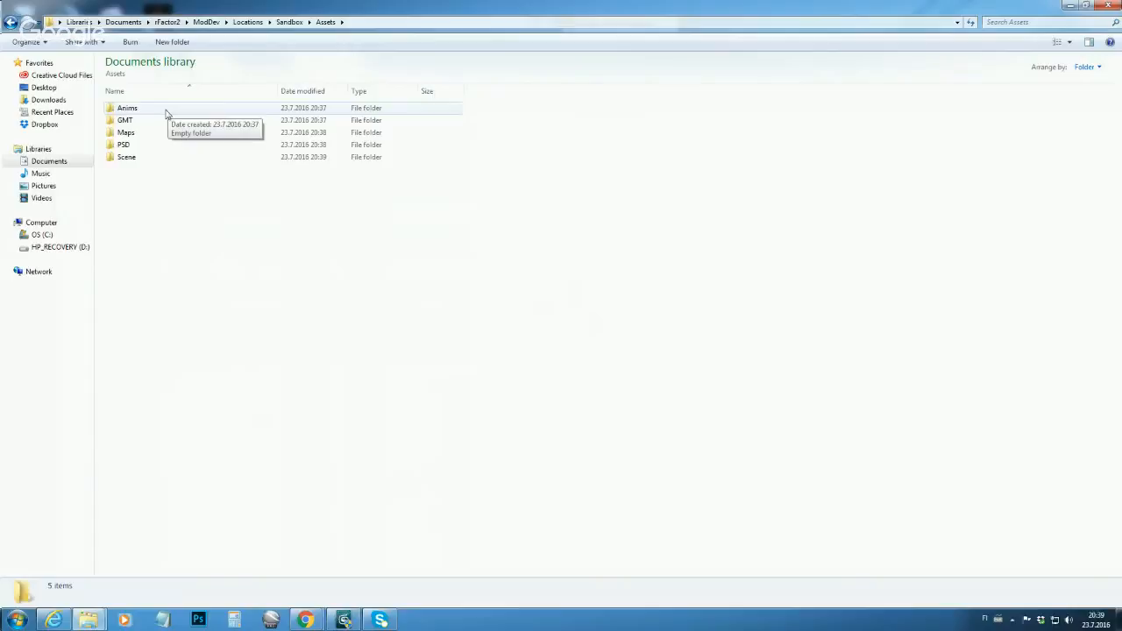
{"action": "mouse_move", "coordinate": [156, 140]}
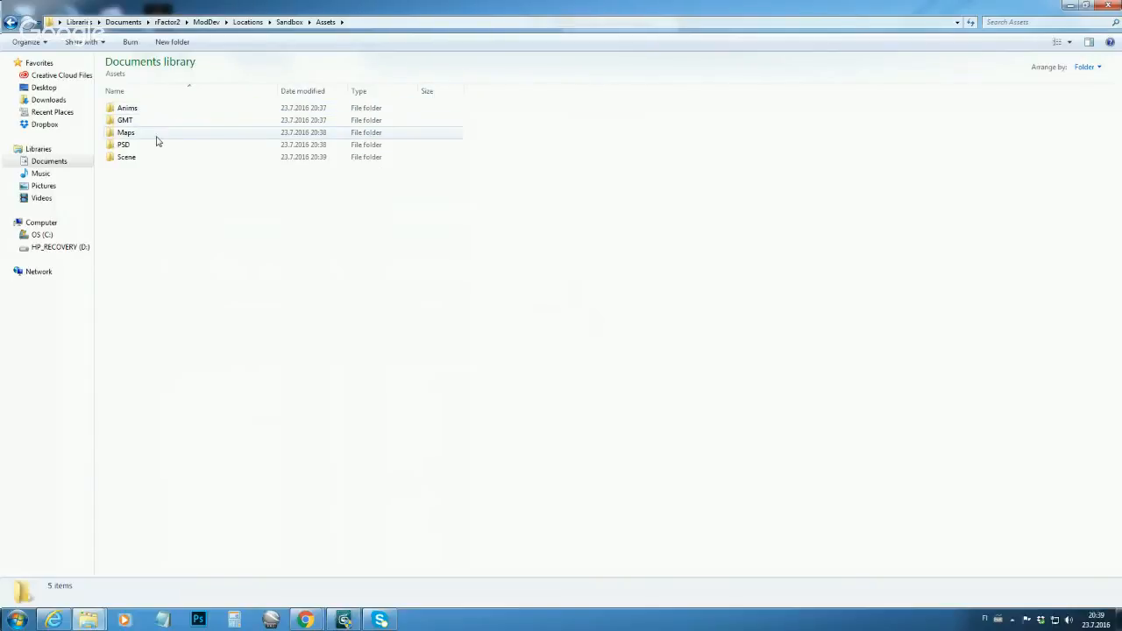
{"action": "mouse_move", "coordinate": [155, 145]}
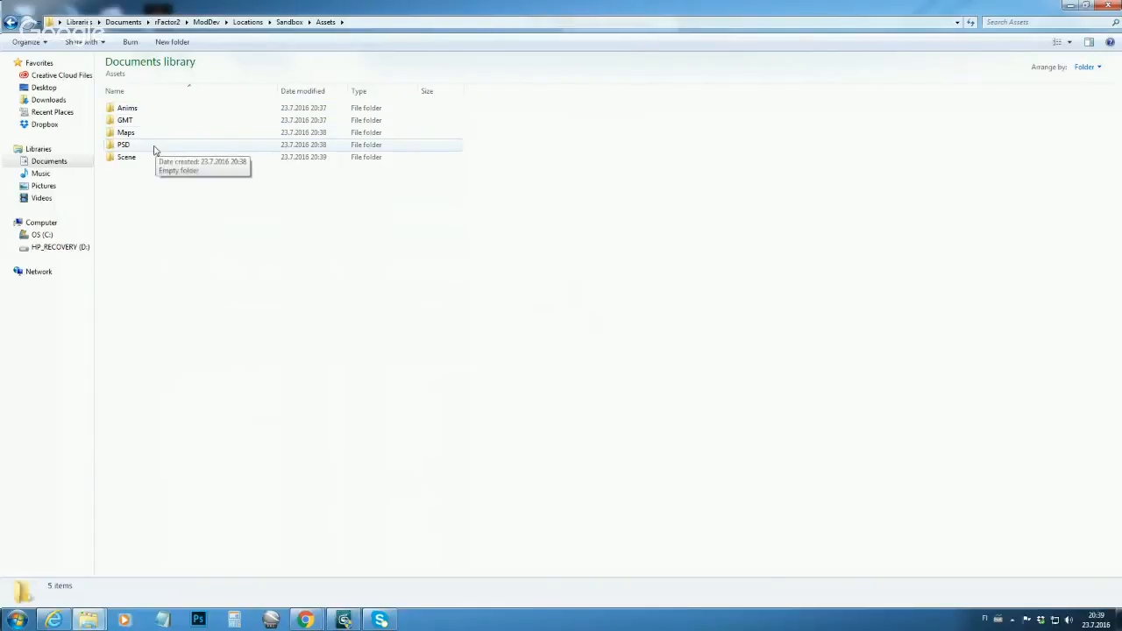
{"action": "mouse_move", "coordinate": [151, 160]}
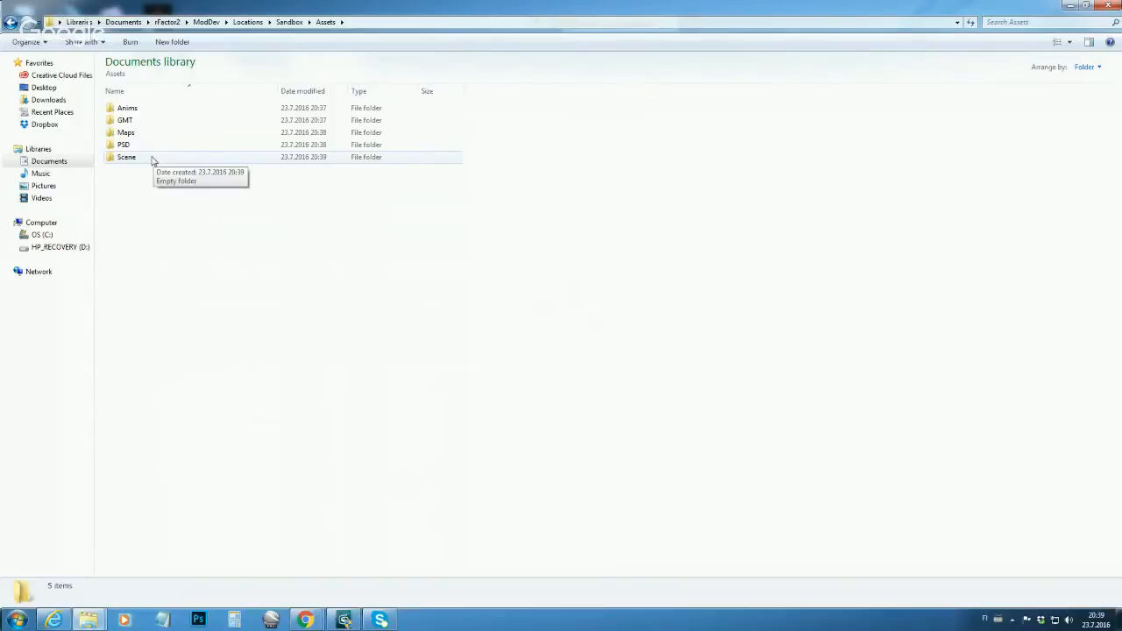
{"action": "mouse_move", "coordinate": [212, 240]}
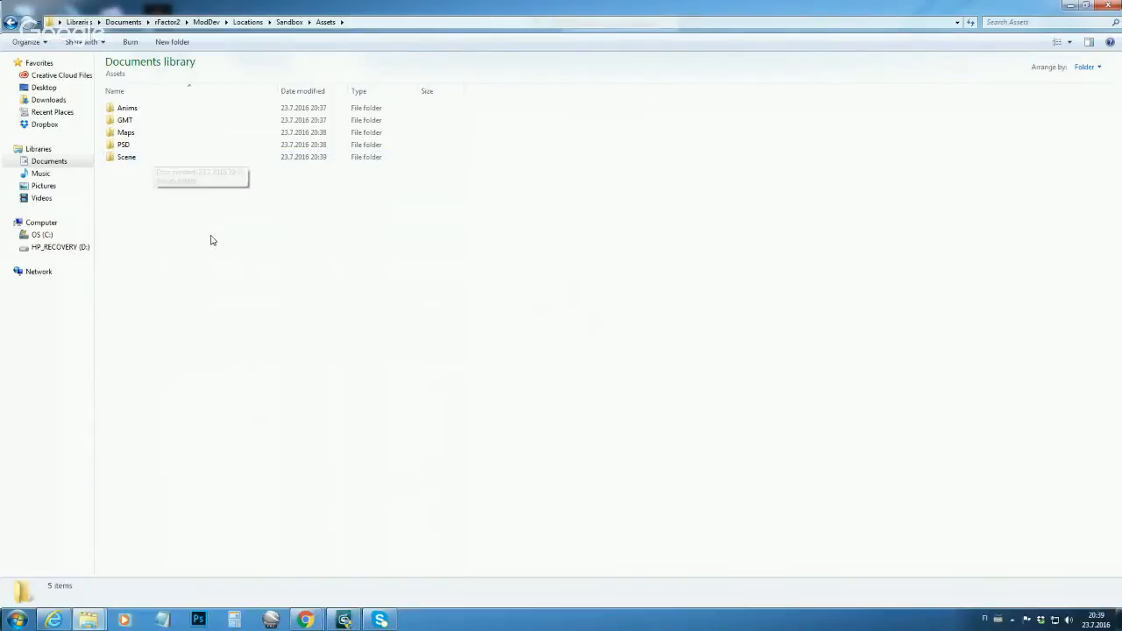
{"action": "mouse_move", "coordinate": [268, 308]}
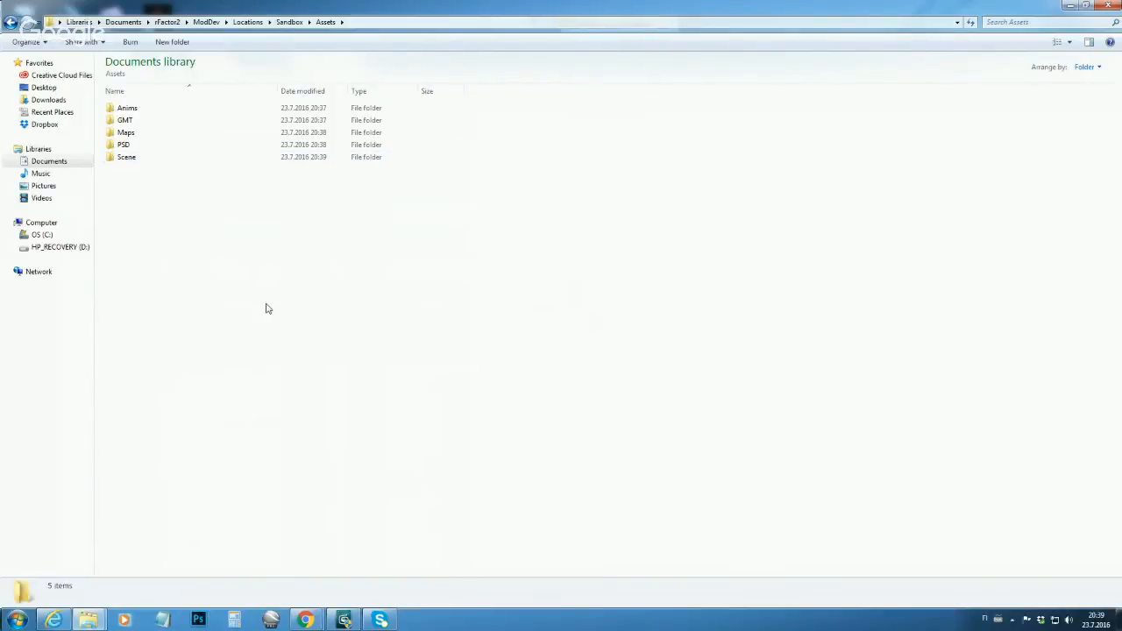
{"action": "left_click", "coordinate": [289, 22]}
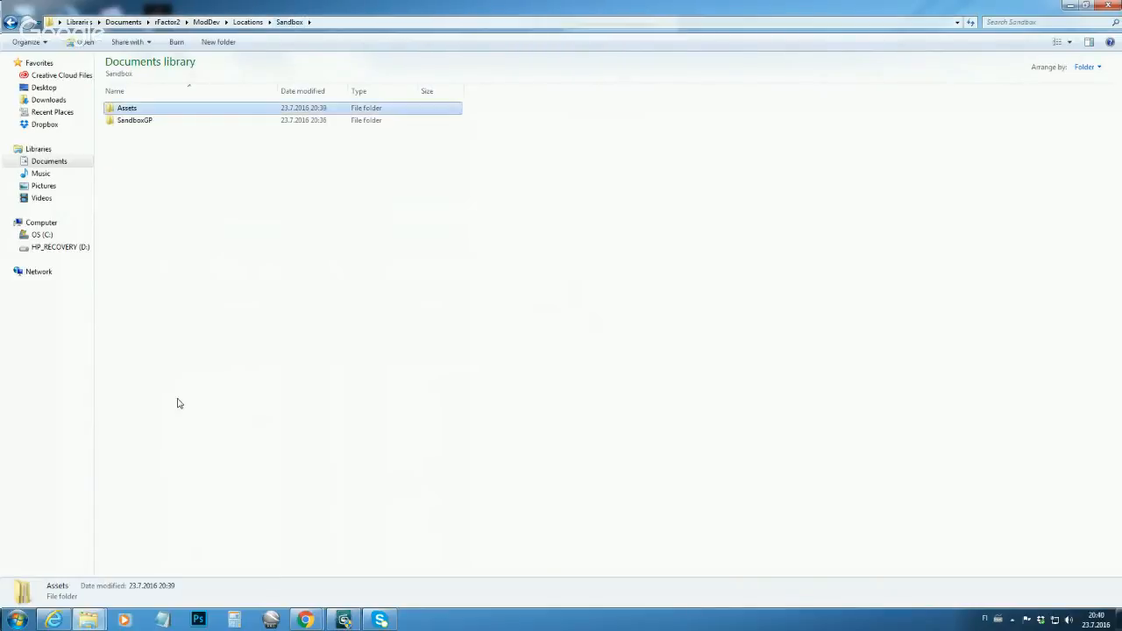
{"action": "mouse_move", "coordinate": [179, 394]}
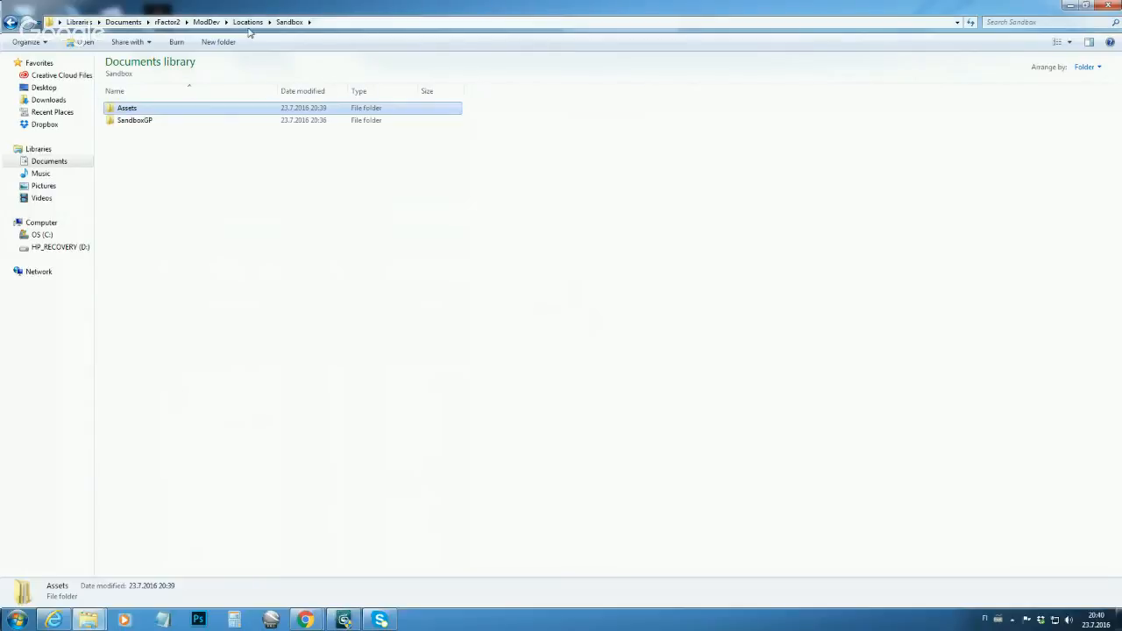
{"action": "mouse_move", "coordinate": [85, 616]}
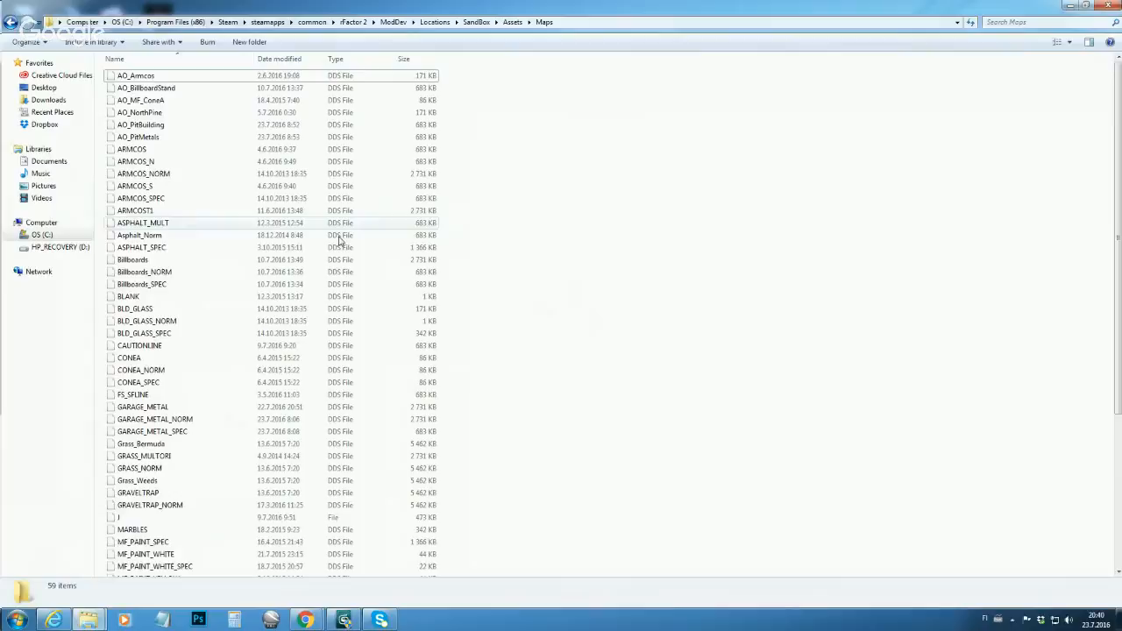
{"action": "left_click", "coordinate": [426, 22]}
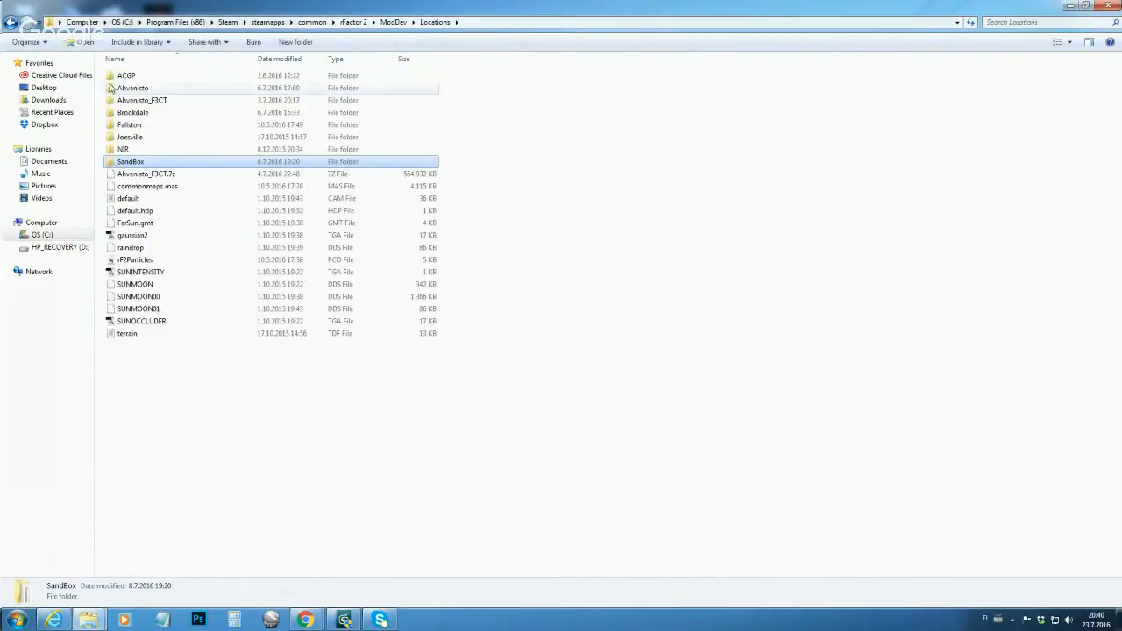
{"action": "left_click", "coordinate": [48, 161]}
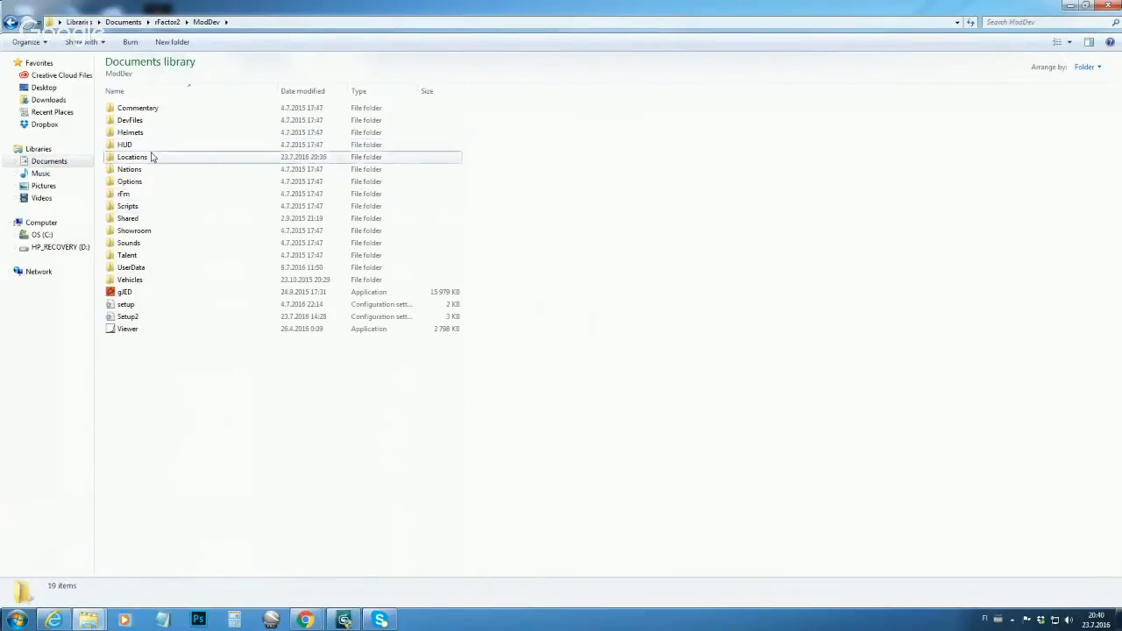
Step: Copy the Joesville_Speedway GDB and SCN files from Locations > Joesville > JoesVille_Speedway
{"action": "double_click", "coordinate": [133, 157]}
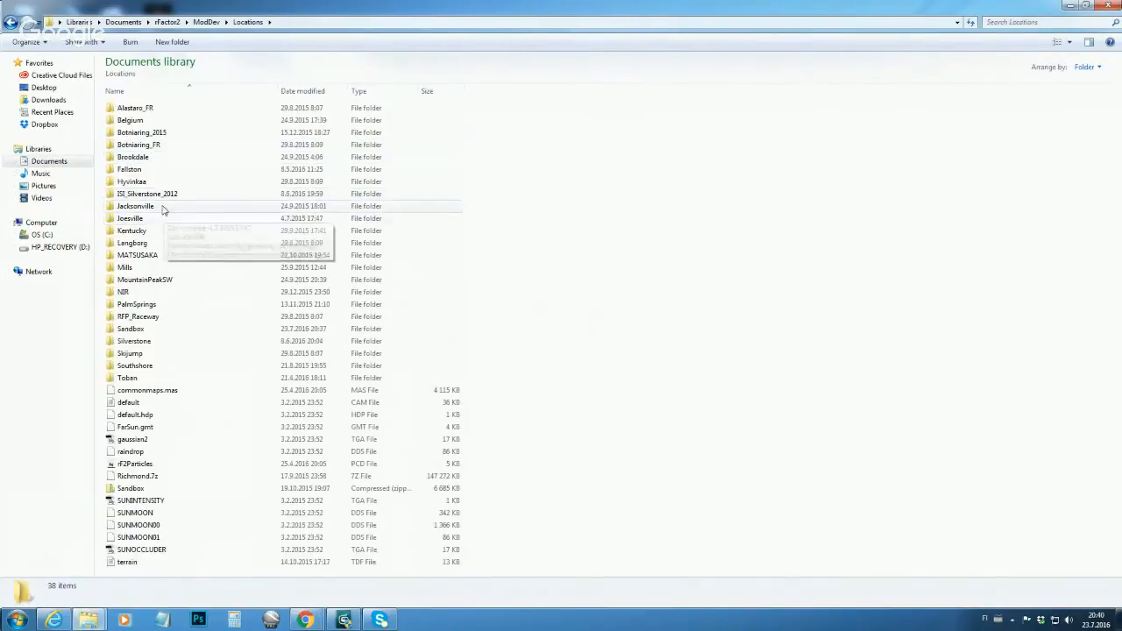
{"action": "double_click", "coordinate": [129, 217]}
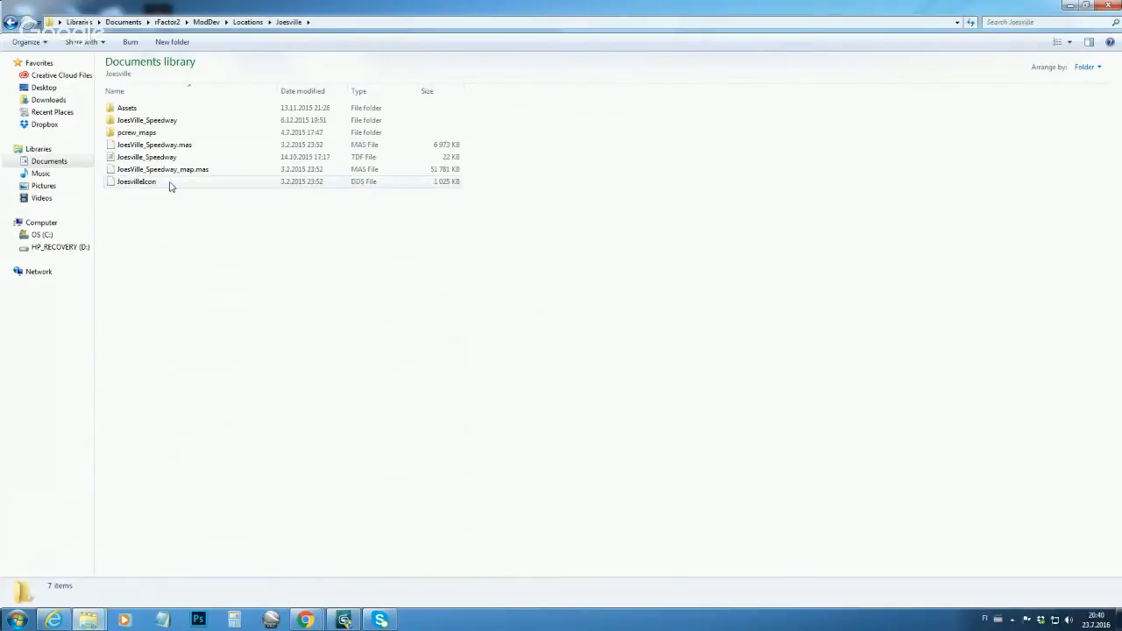
{"action": "double_click", "coordinate": [146, 120]}
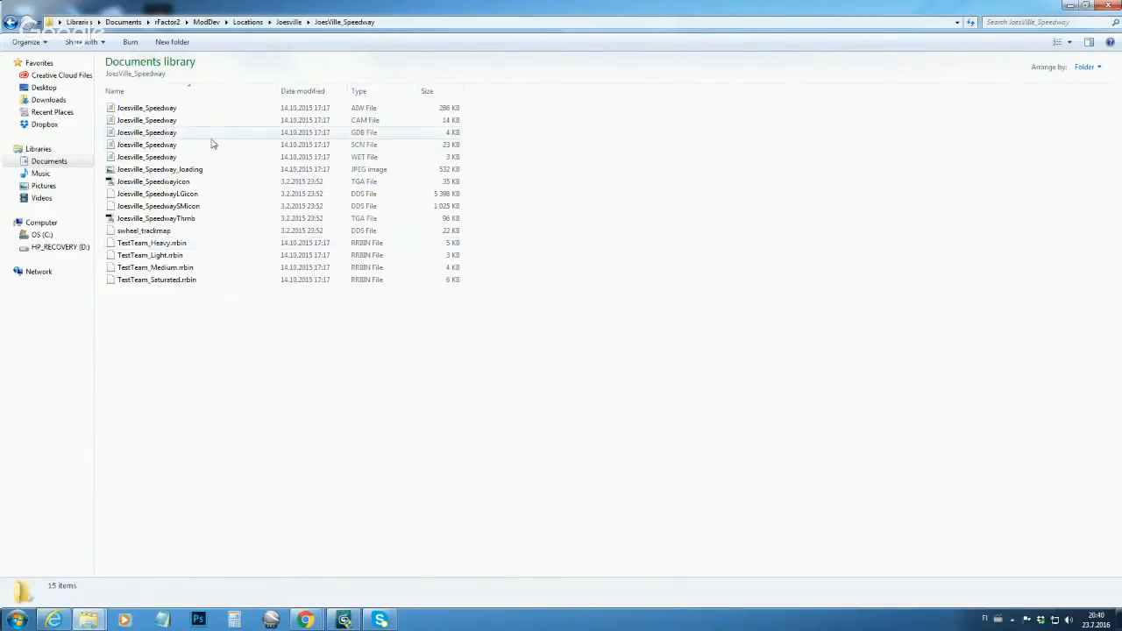
{"action": "left_click", "coordinate": [147, 133]}
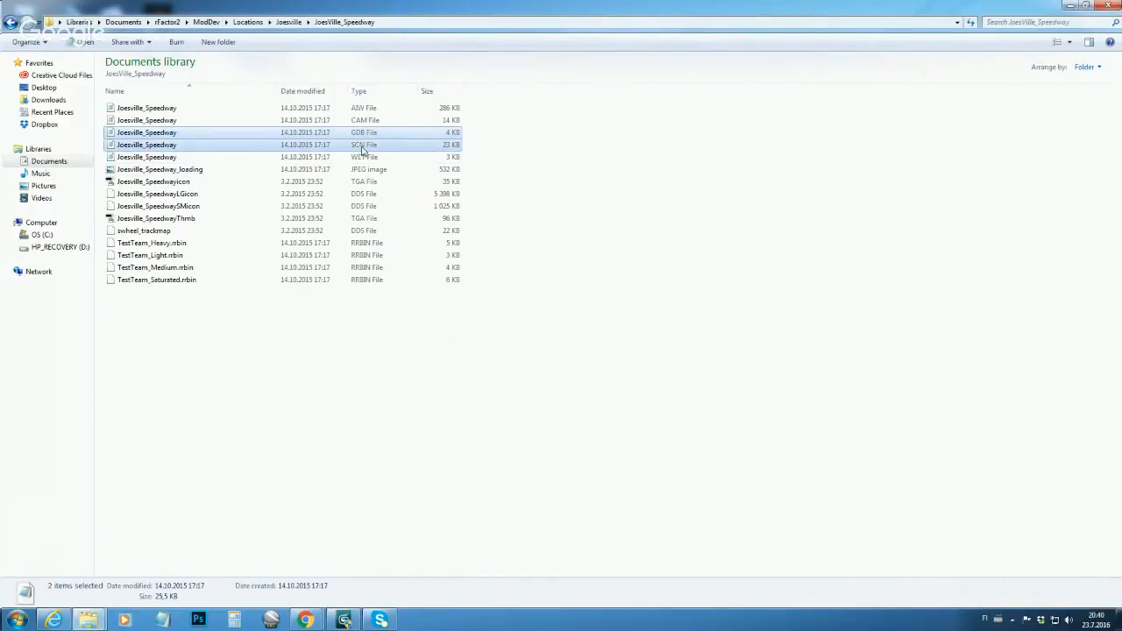
{"action": "right_click", "coordinate": [146, 145]}
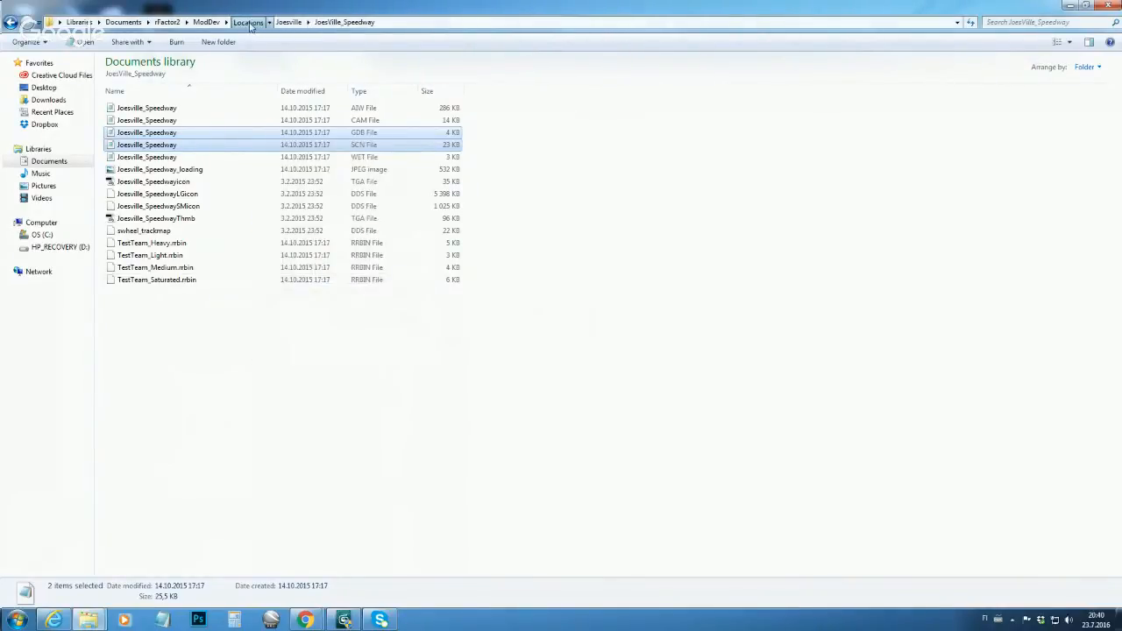
Step: Paste the two copied files into Locations > Sandbox > SandboxGP
{"action": "left_click", "coordinate": [252, 22]}
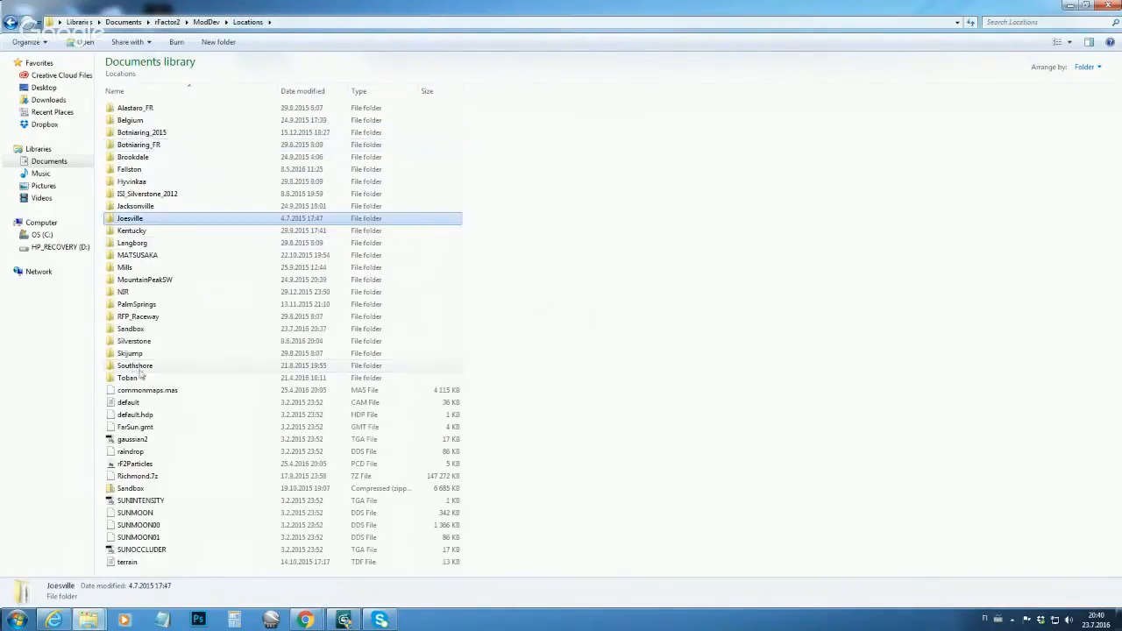
{"action": "double_click", "coordinate": [130, 329]}
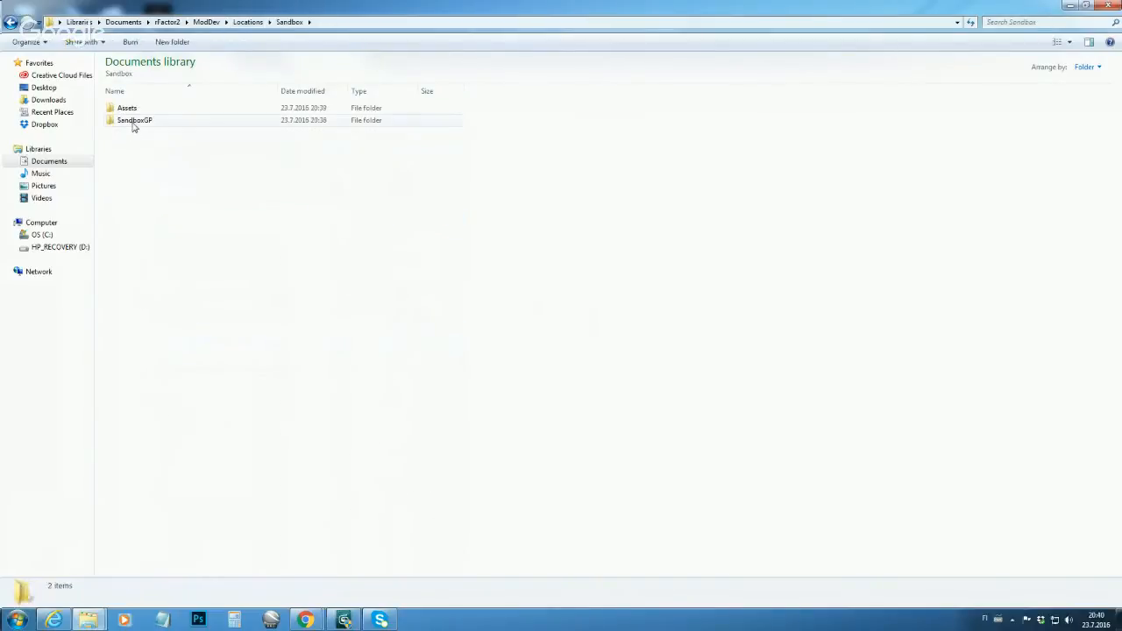
{"action": "double_click", "coordinate": [134, 120]}
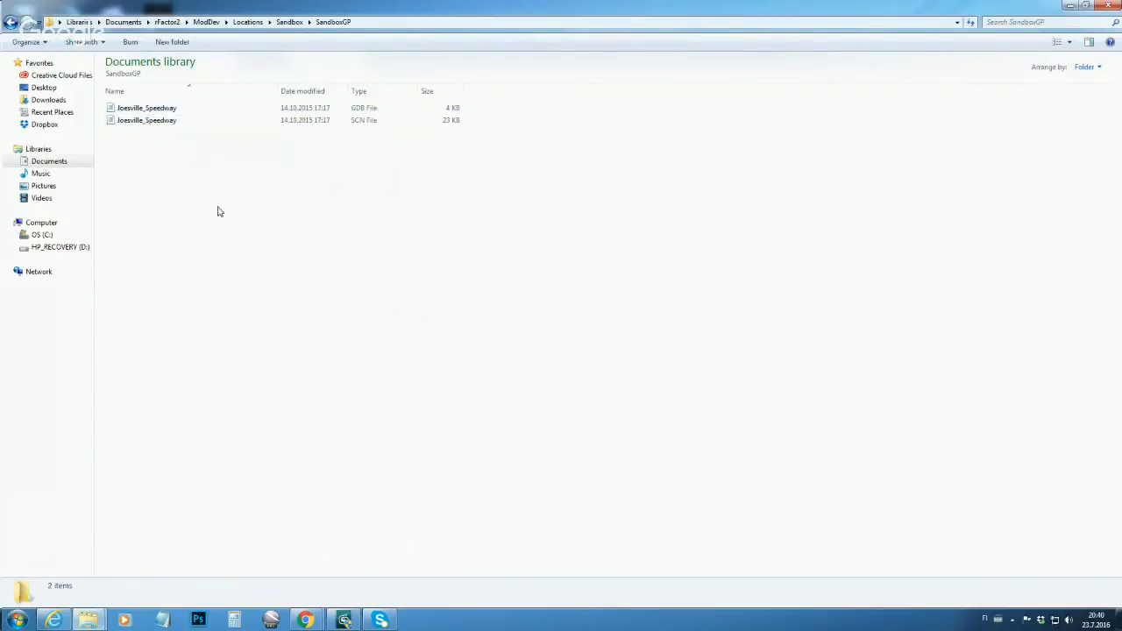
{"action": "mouse_move", "coordinate": [169, 187]}
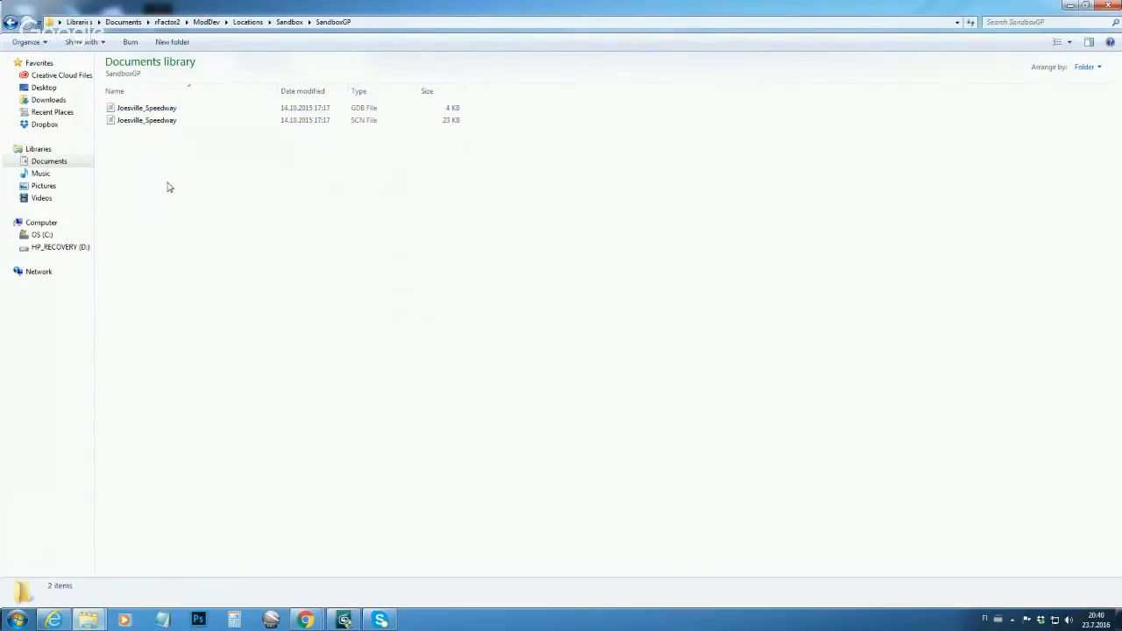
Step: Rename the Joesville_Speedway GDB and SCN files in SandboxGP to SandboxGP
{"action": "right_click", "coordinate": [146, 107]}
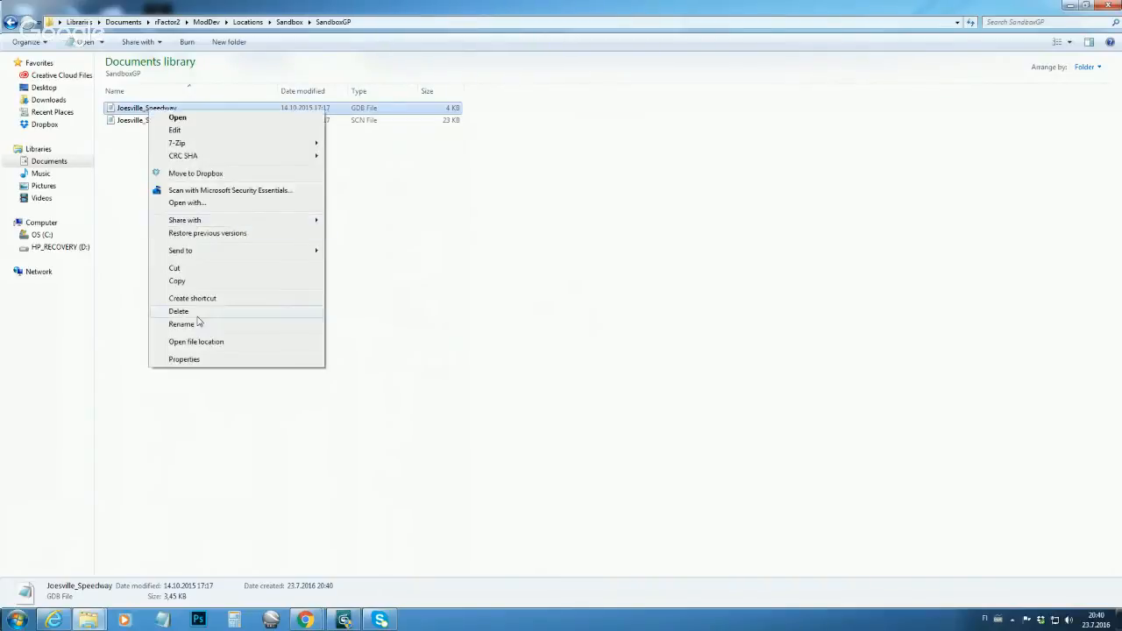
{"action": "left_click", "coordinate": [182, 324]}
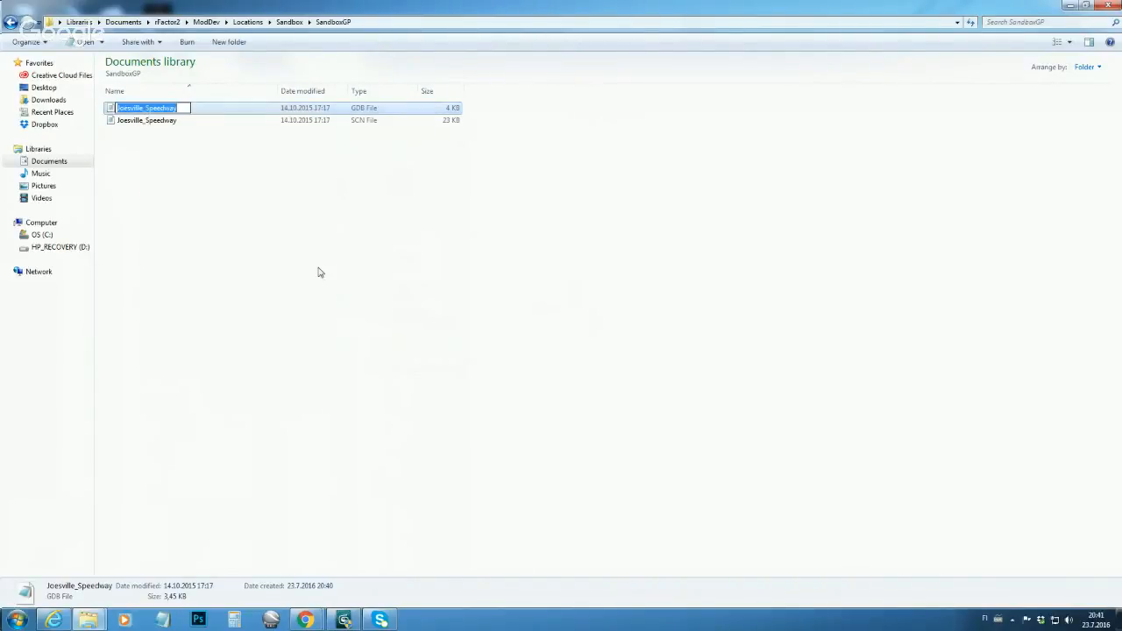
{"action": "type", "text": "SandboxGP"}
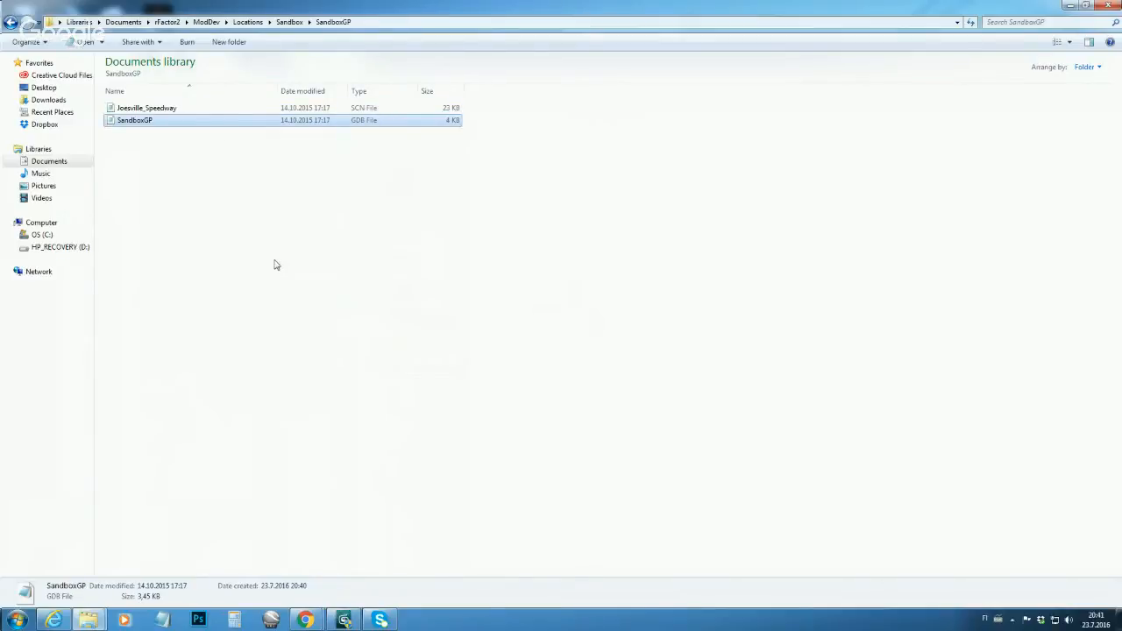
{"action": "right_click", "coordinate": [146, 107]}
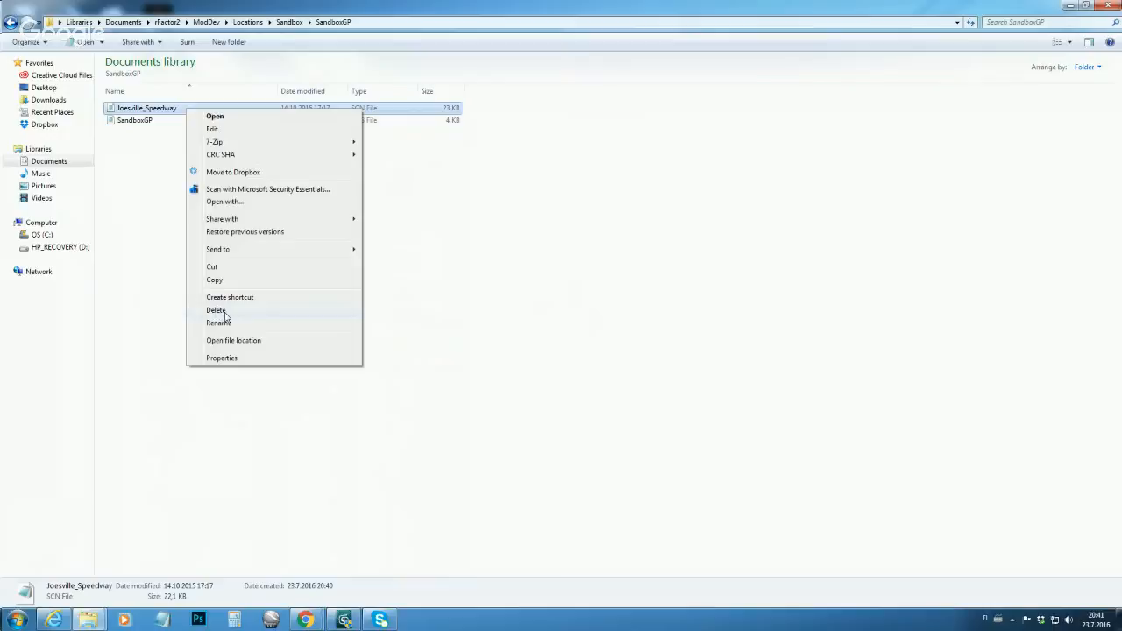
{"action": "left_click", "coordinate": [218, 323]}
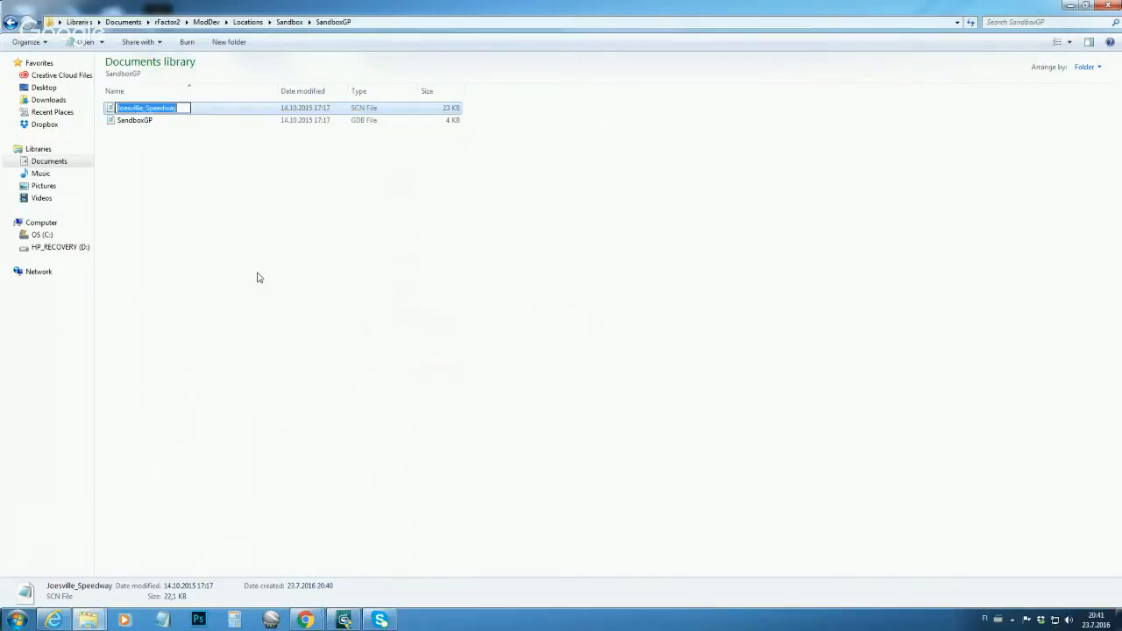
{"action": "type", "text": "SandboxGP"}
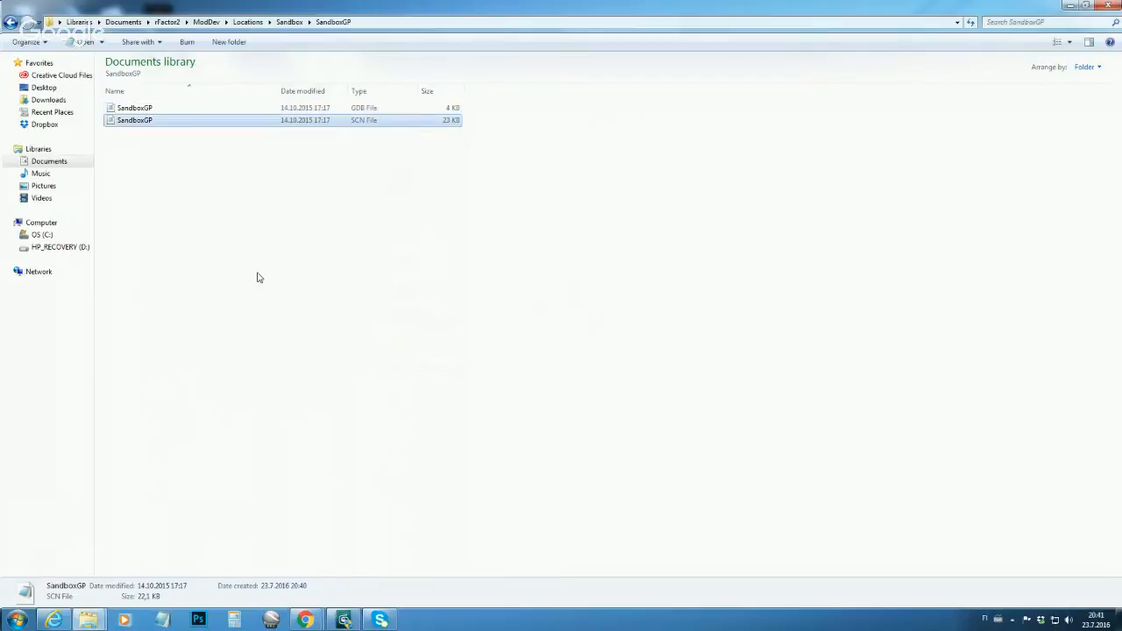
{"action": "mouse_move", "coordinate": [177, 226]}
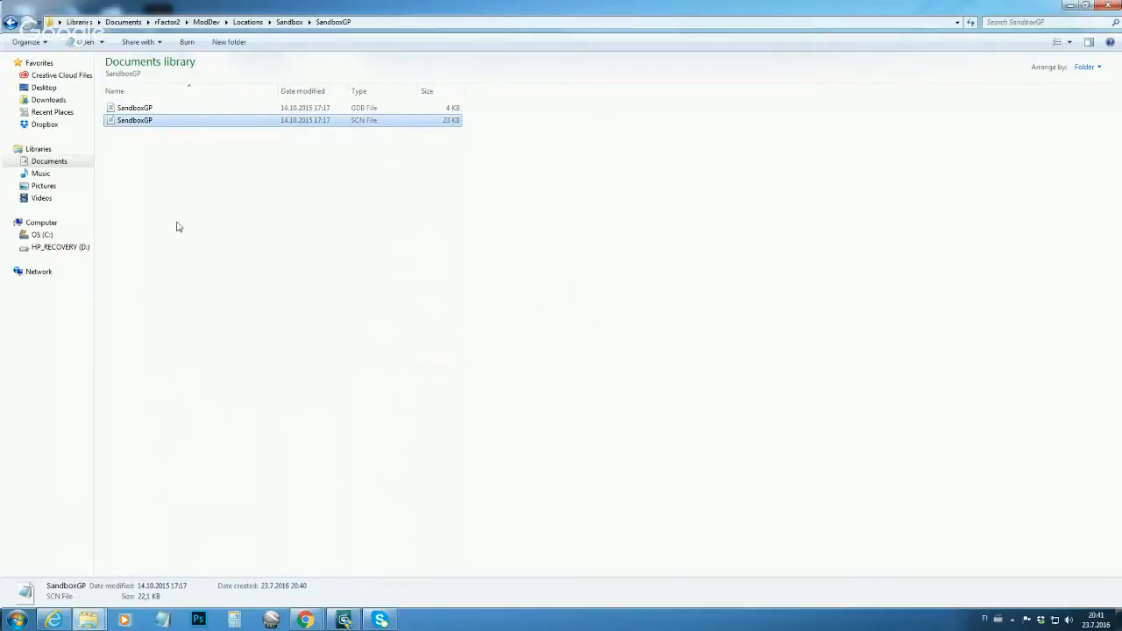
{"action": "mouse_move", "coordinate": [306, 127]}
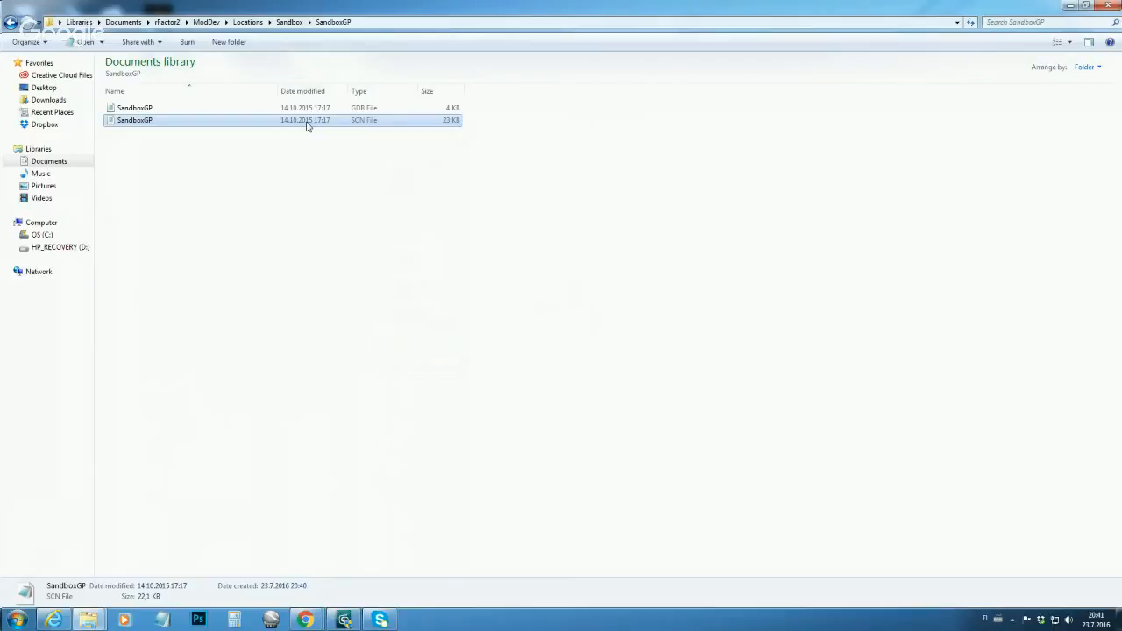
{"action": "left_click", "coordinate": [134, 107]}
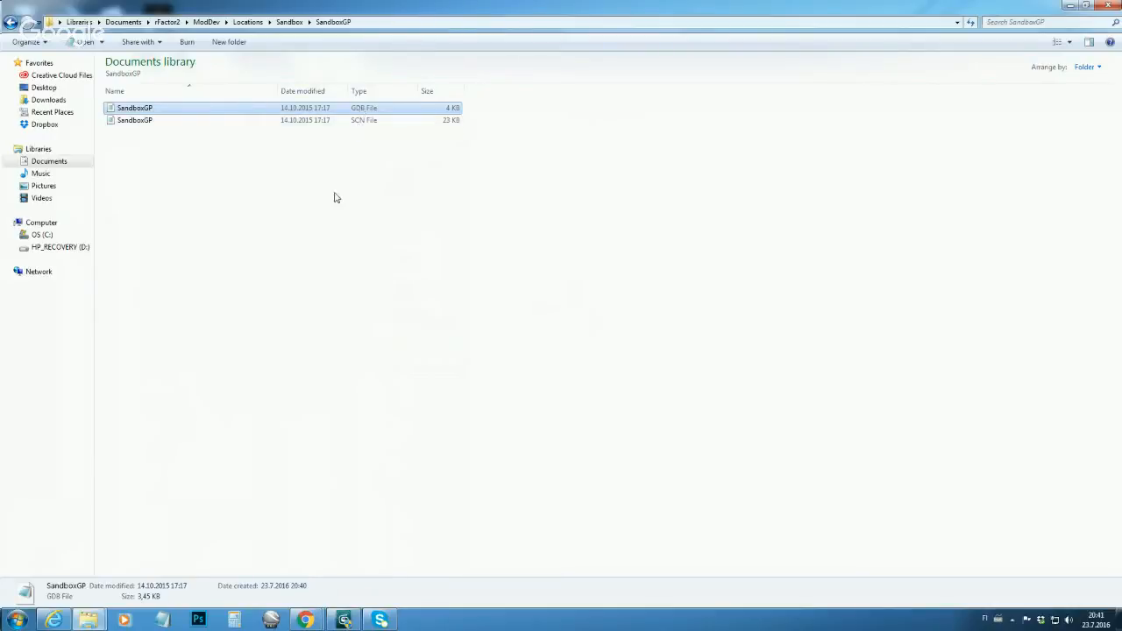
{"action": "mouse_move", "coordinate": [325, 179]}
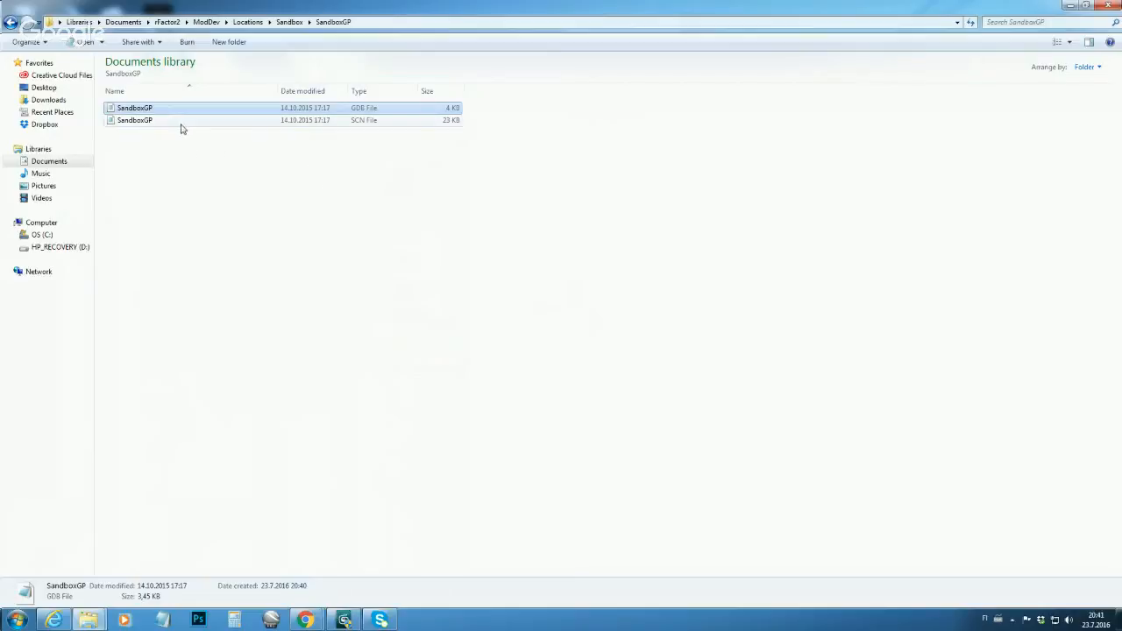
Step: Open SandboxGP.gdb in Notepad and rename its heading, TrackName and VenueName to SandboxGP
{"action": "double_click", "coordinate": [134, 106]}
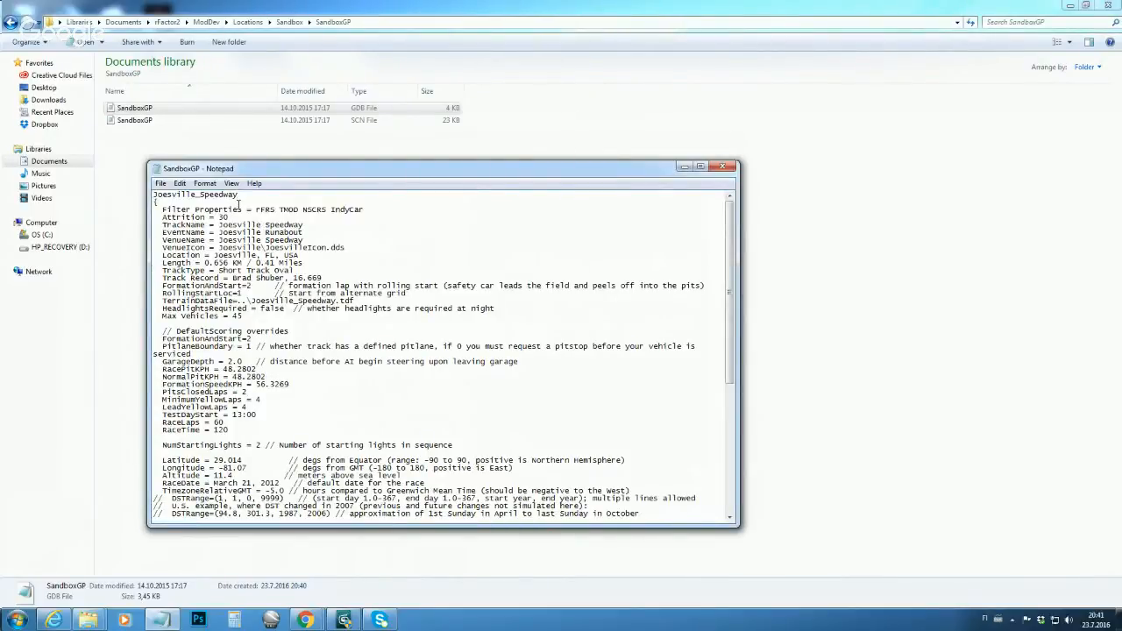
{"action": "left_click_drag", "start_coordinate": [175, 194], "coordinate": [248, 194]}
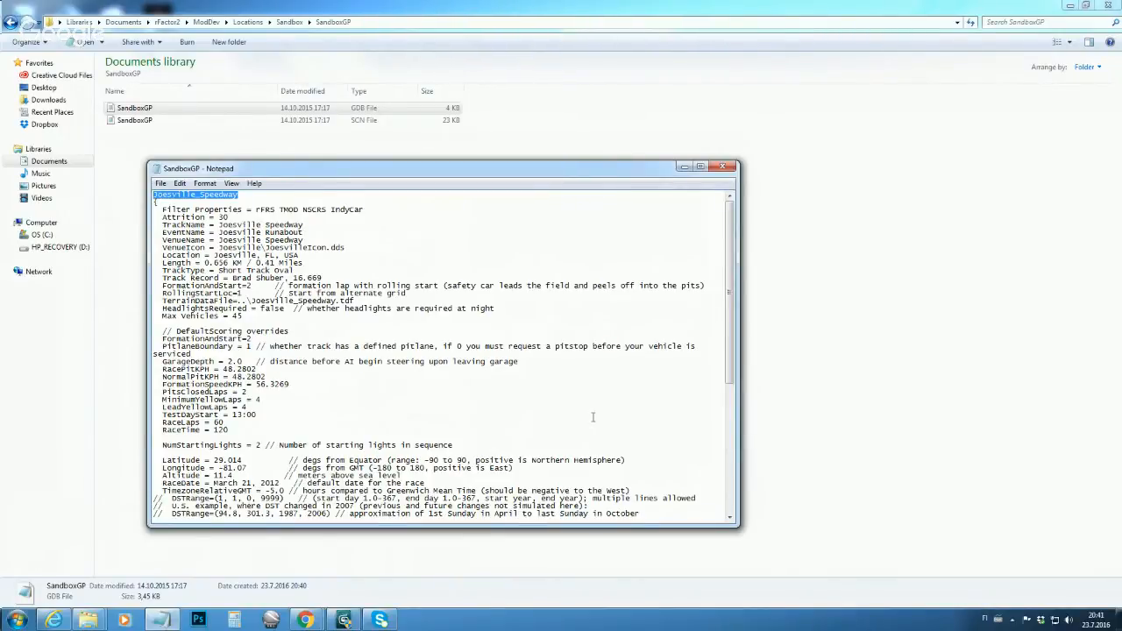
{"action": "type", "text": "SandboxGP"}
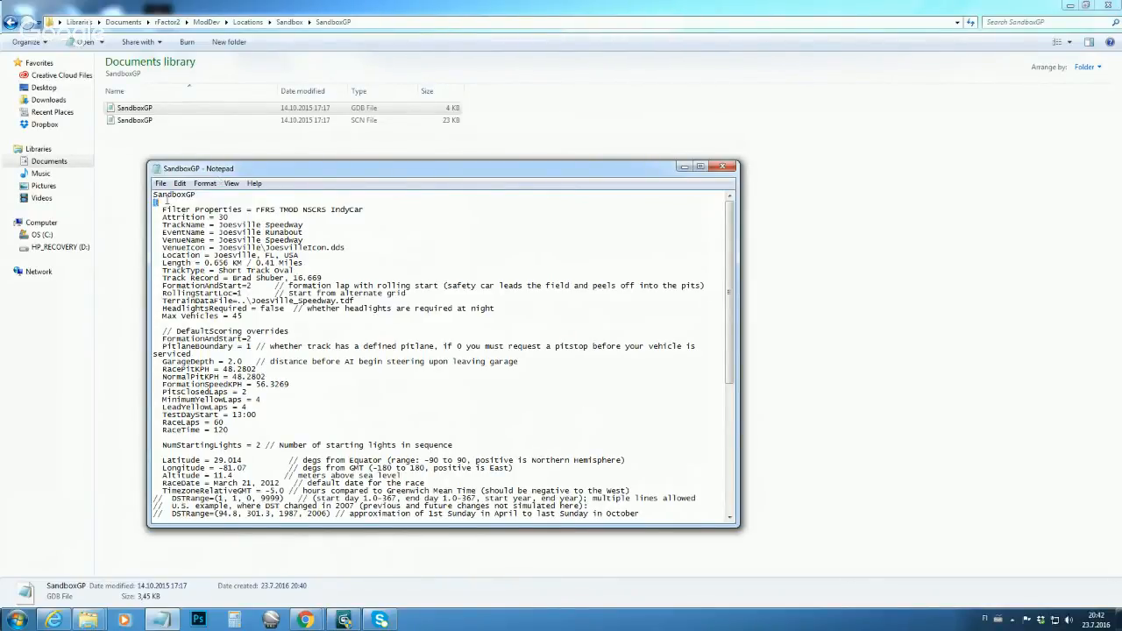
{"action": "double_click", "coordinate": [173, 193]}
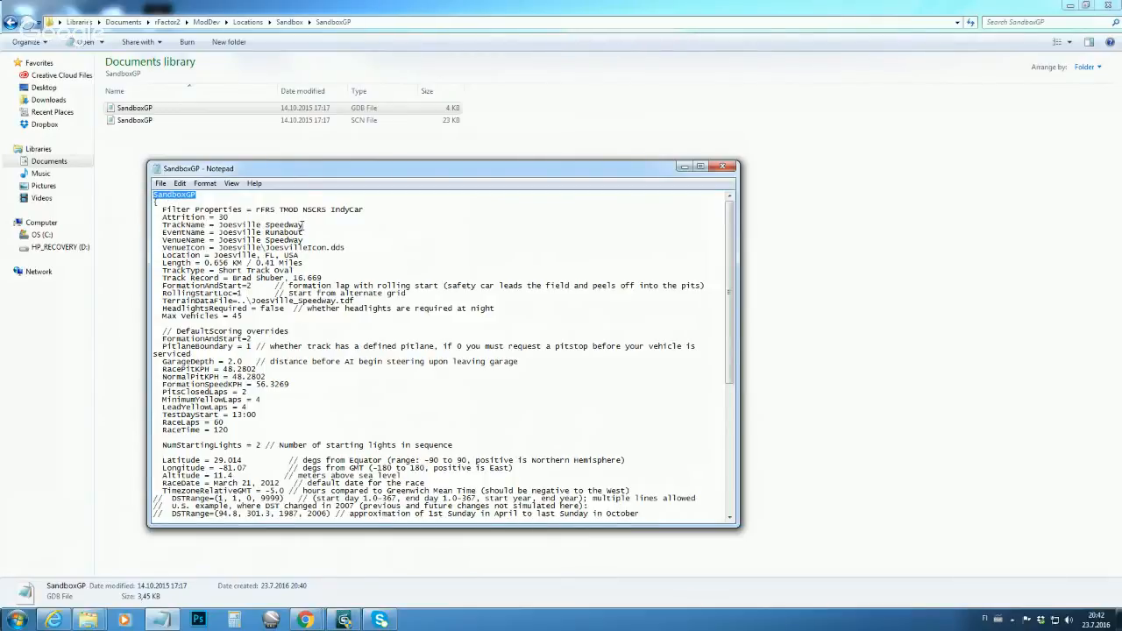
{"action": "double_click", "coordinate": [236, 224]}
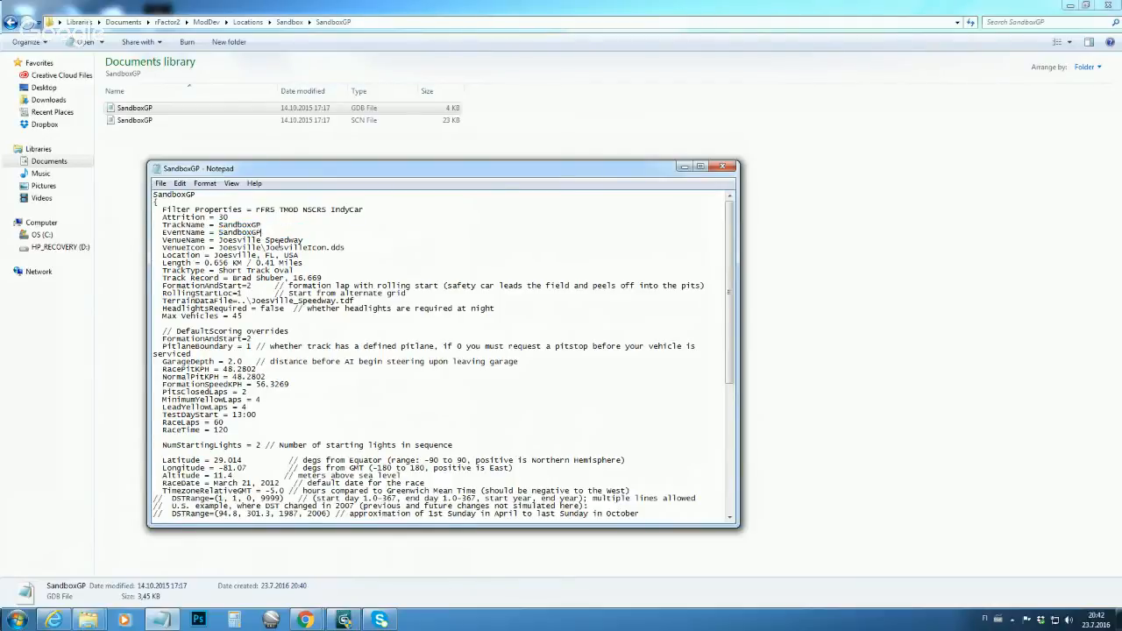
{"action": "double_click", "coordinate": [246, 239]}
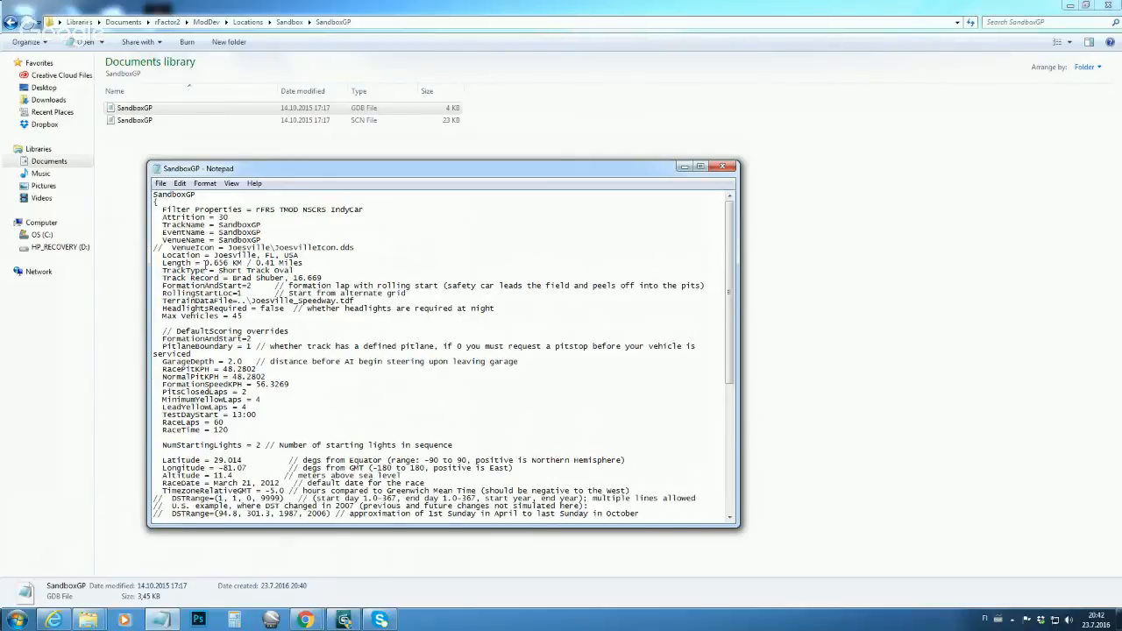
{"action": "mouse_move", "coordinate": [718, 290]}
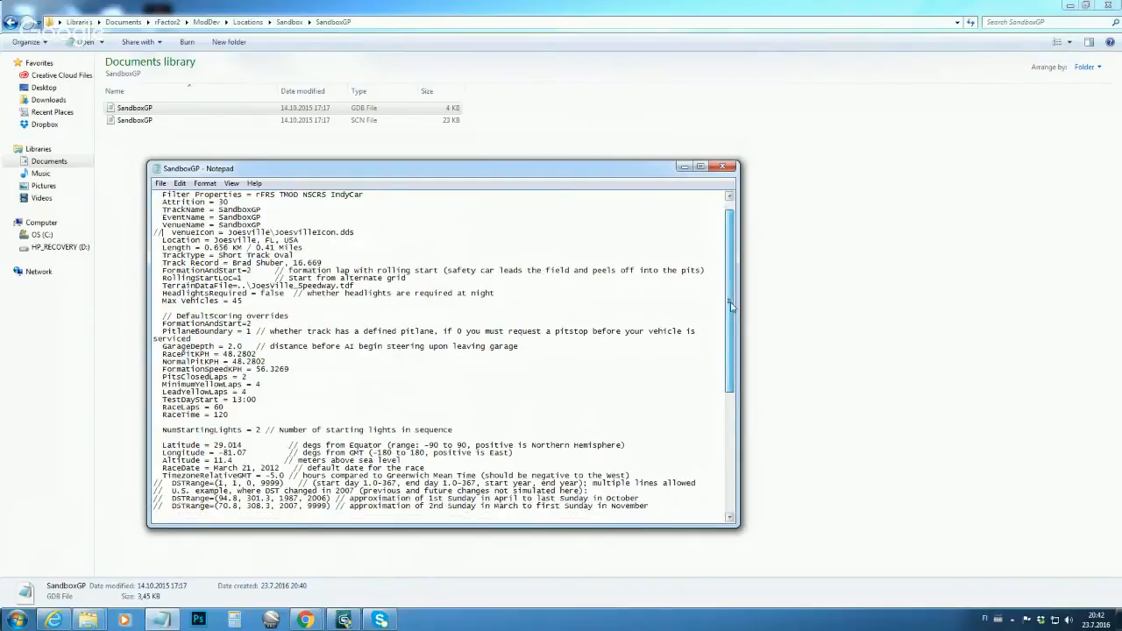
Step: Scroll to the end of SandboxGP.gdb, save it and exit Notepad
{"action": "scroll", "scroll_direction": "down", "scroll_amount": 3}
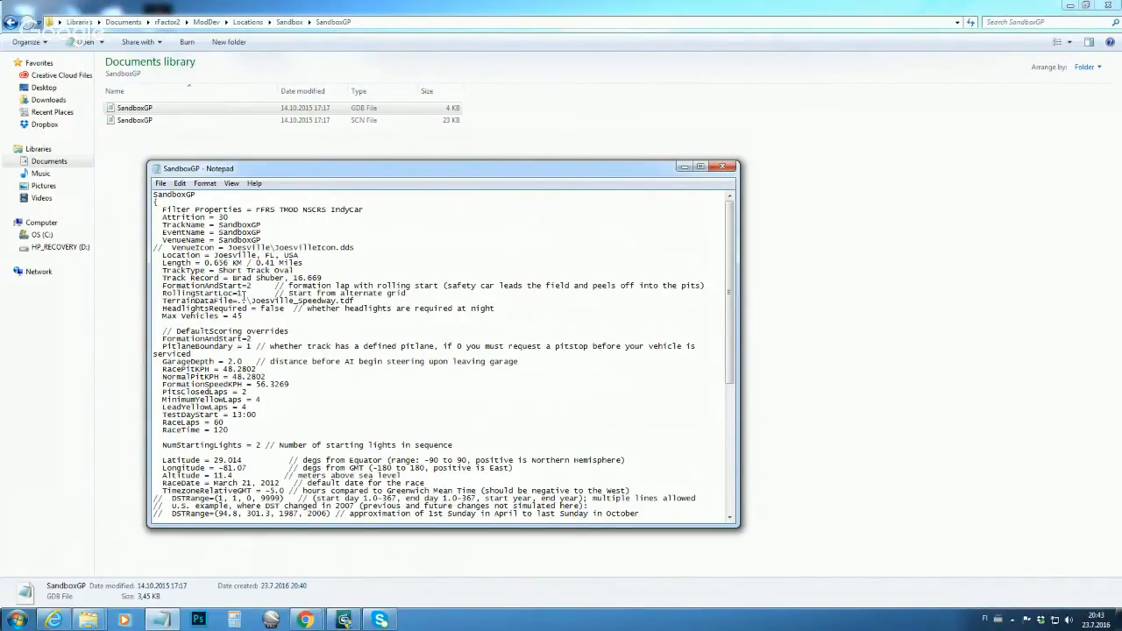
{"action": "scroll", "scroll_direction": "down", "scroll_amount": 3}
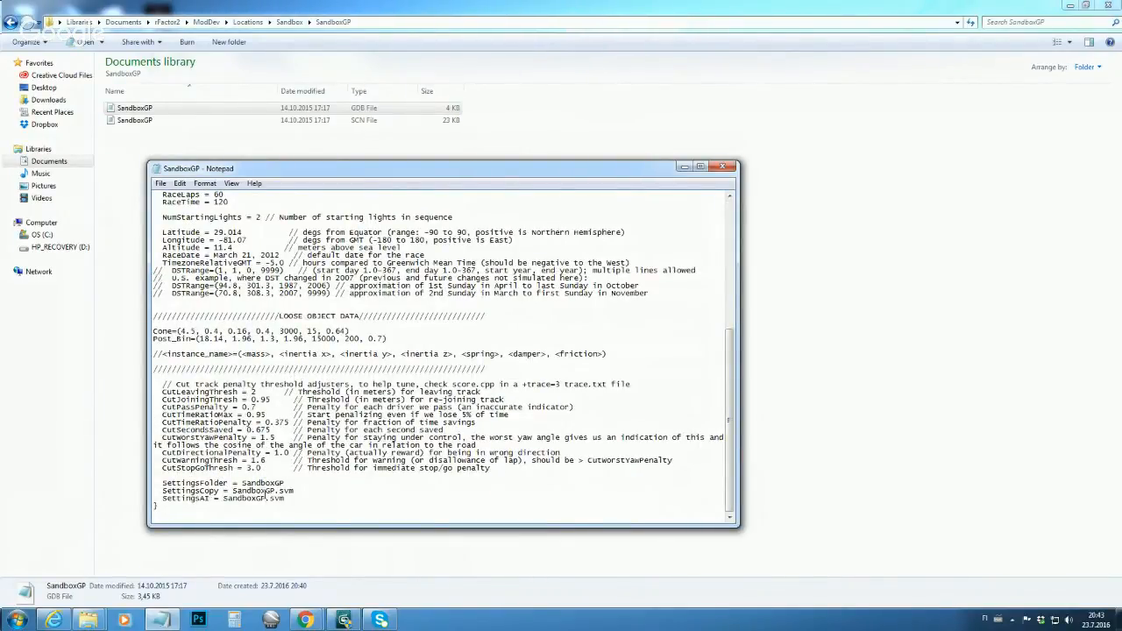
{"action": "left_click", "coordinate": [161, 184]}
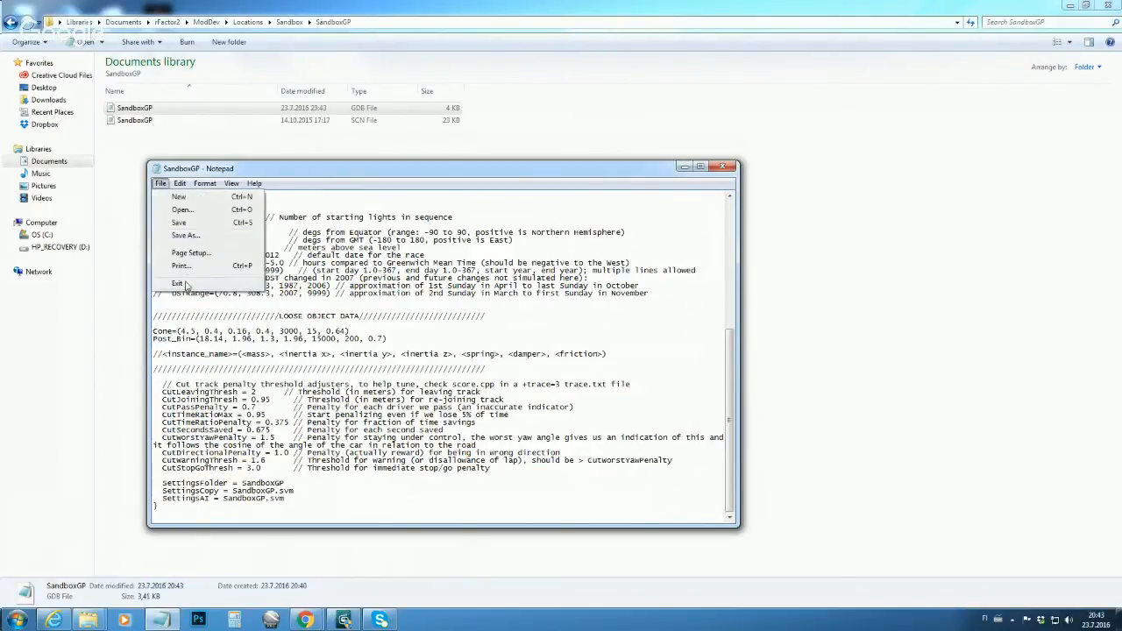
{"action": "left_click", "coordinate": [178, 282]}
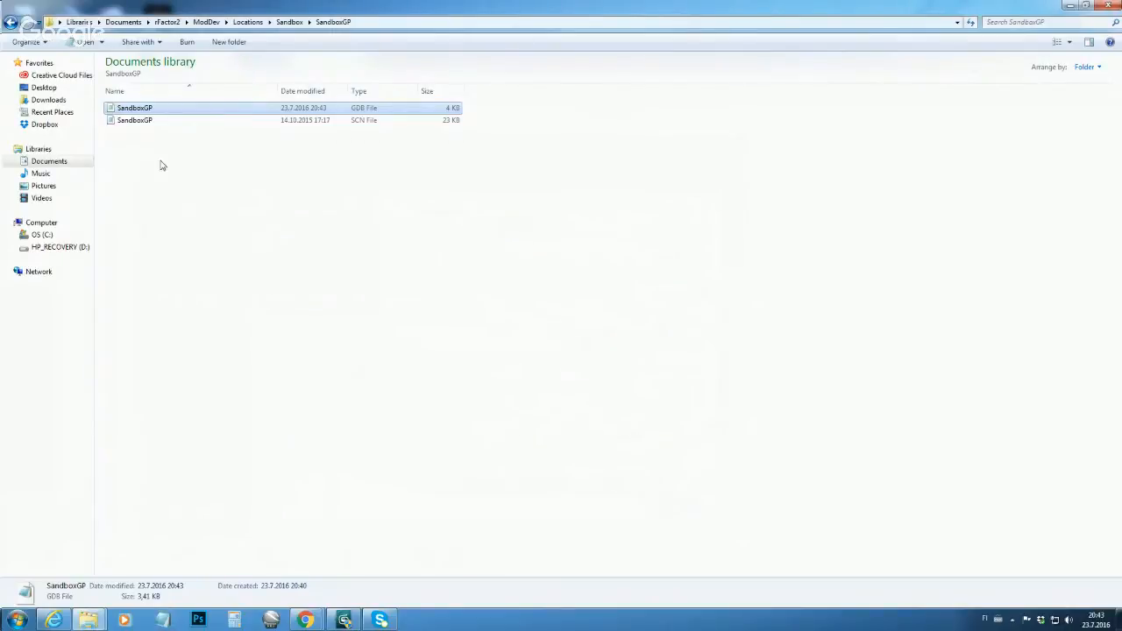
{"action": "mouse_move", "coordinate": [322, 323]}
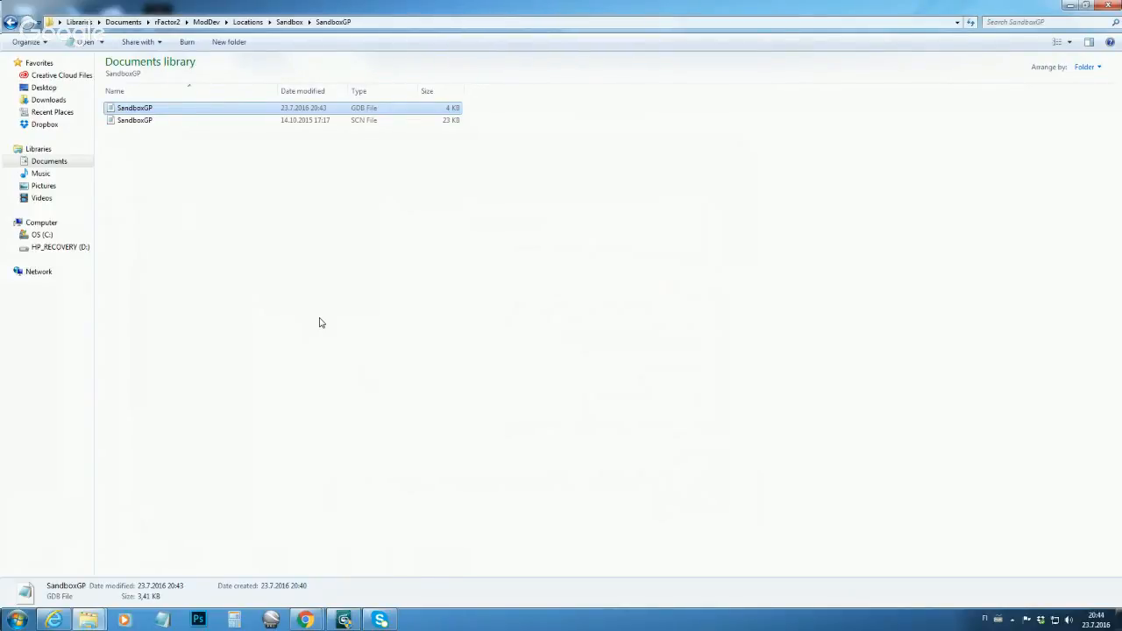
{"action": "mouse_move", "coordinate": [295, 226]}
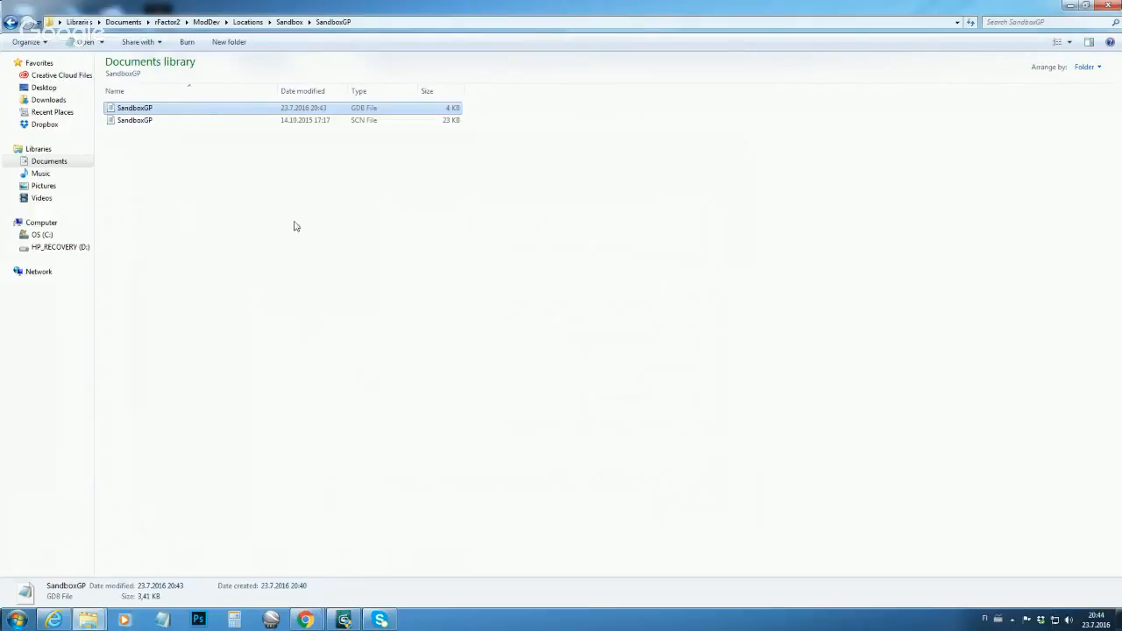
{"action": "mouse_move", "coordinate": [368, 129]}
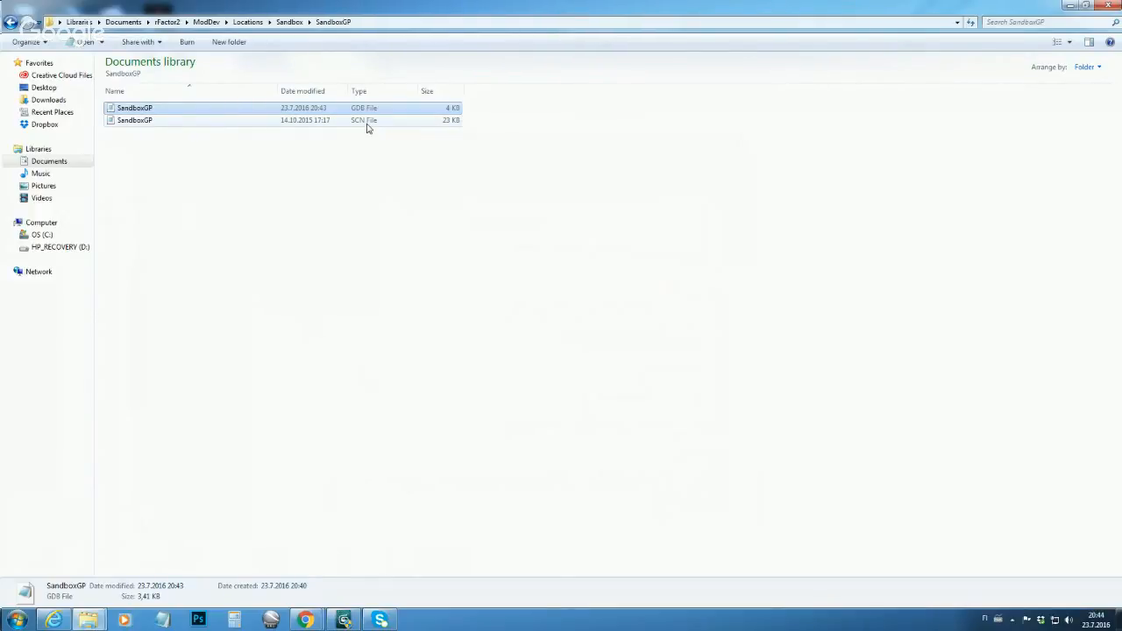
{"action": "mouse_move", "coordinate": [284, 214]}
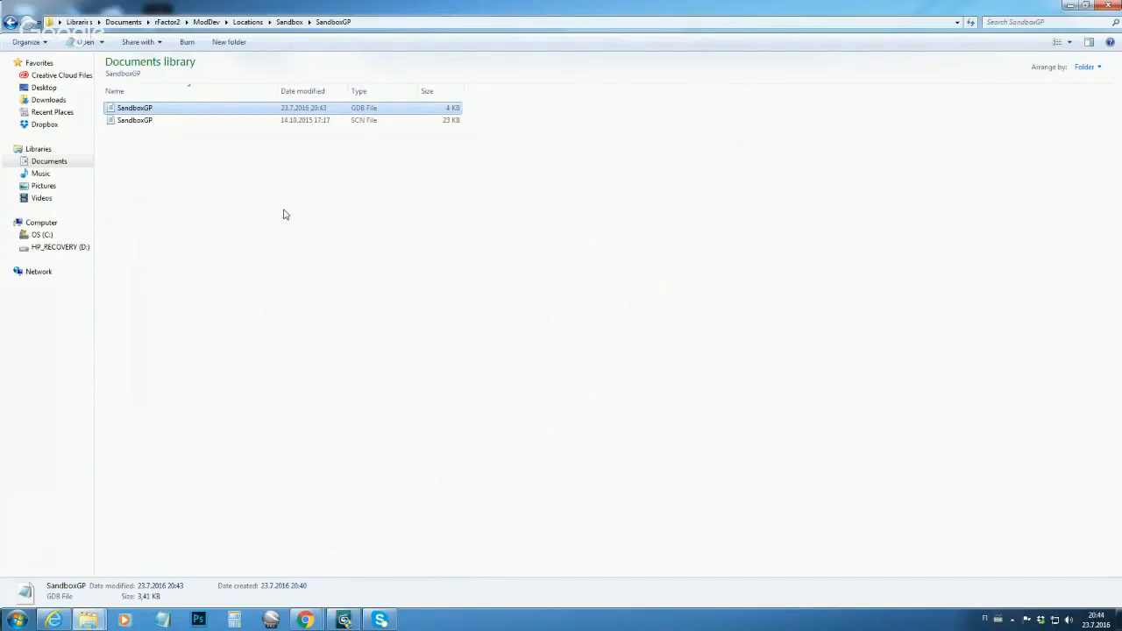
Step: Move up from SandboxGP to the Sandbox folder holding Assets and SandboxGP
{"action": "left_click", "coordinate": [309, 22]}
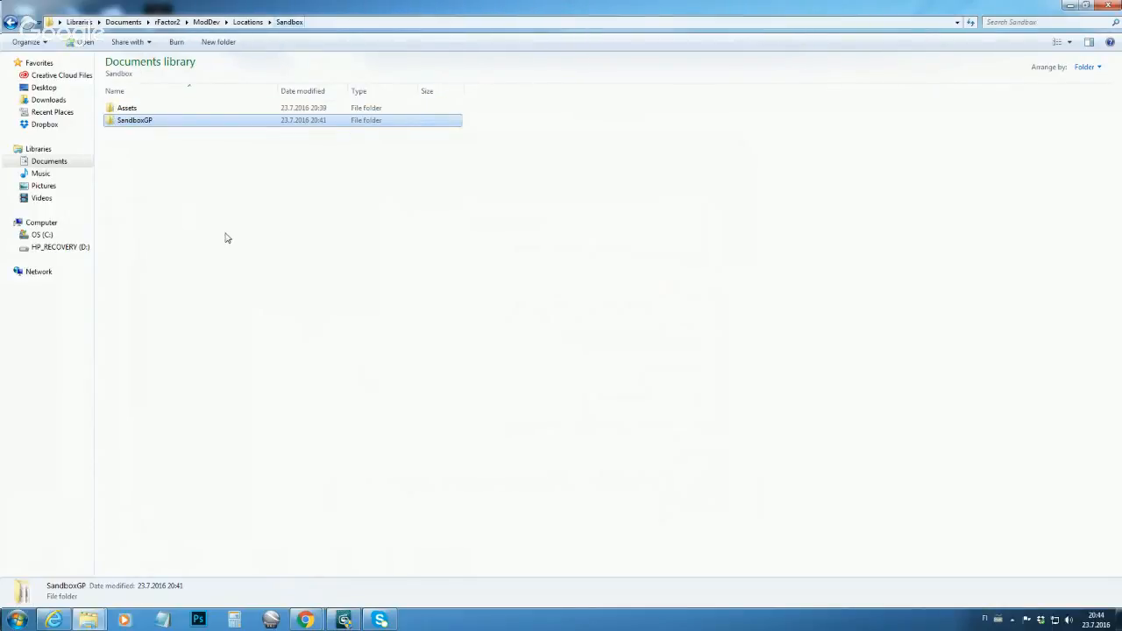
{"action": "mouse_move", "coordinate": [221, 240]}
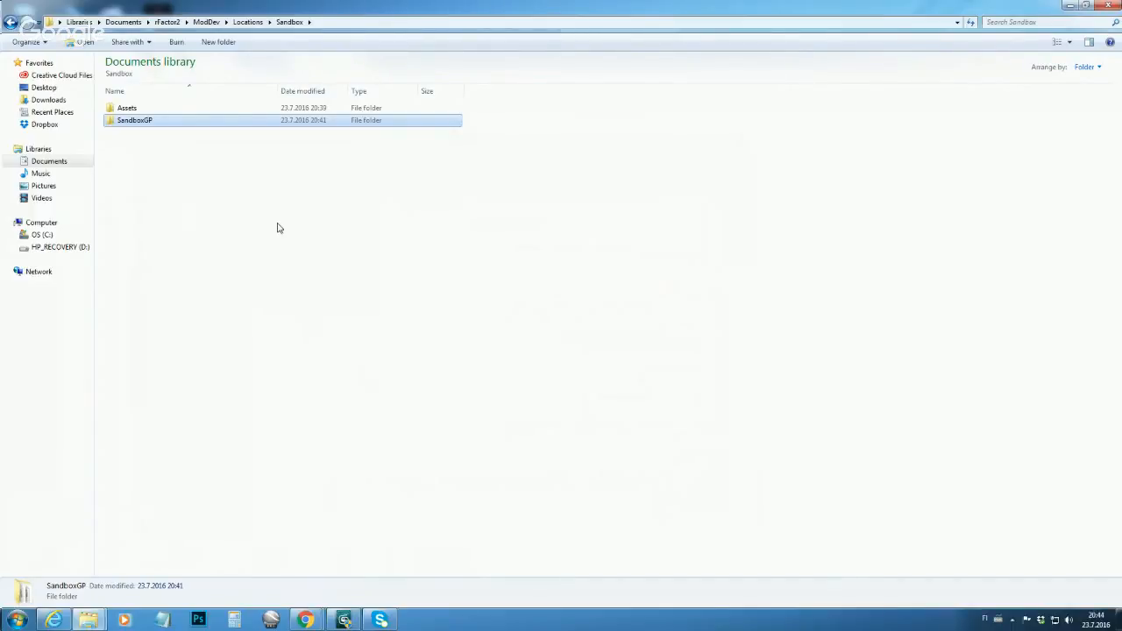
{"action": "mouse_move", "coordinate": [364, 260]}
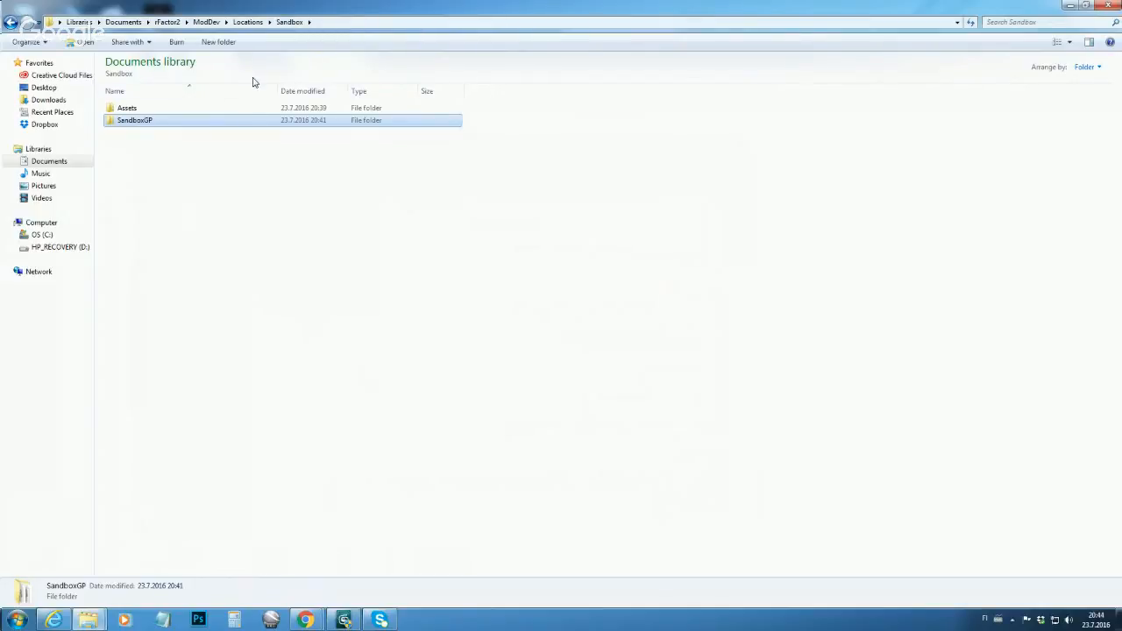
Step: Navigate via Locations into Sandbox, then into Assets (Anims, GMT, Maps, PSD, Scene)
{"action": "left_click", "coordinate": [248, 21]}
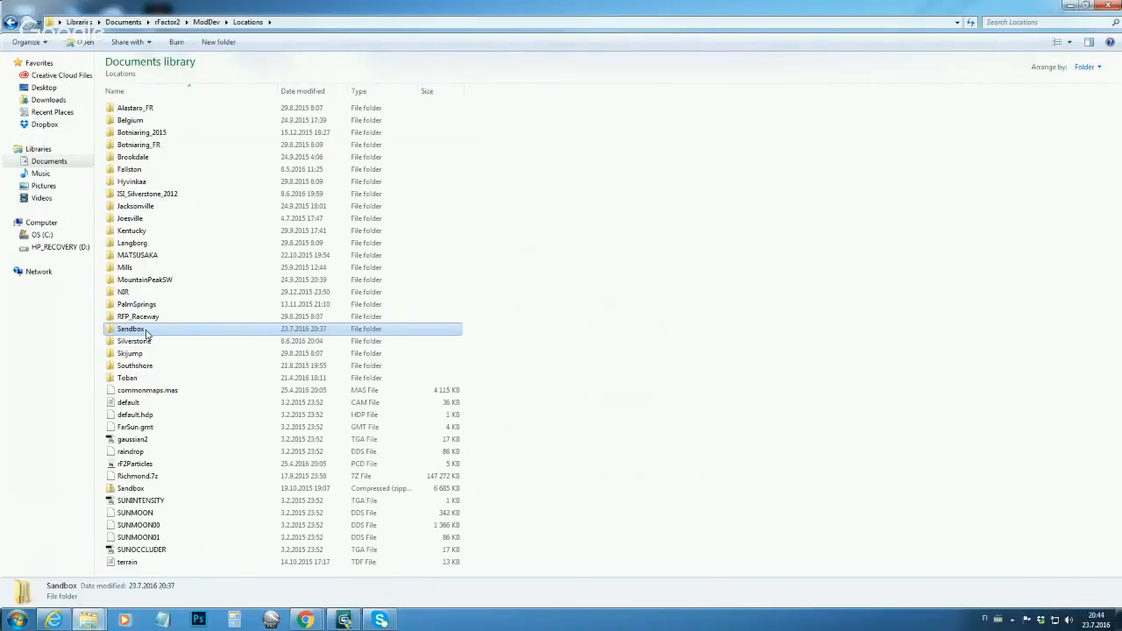
{"action": "double_click", "coordinate": [130, 329]}
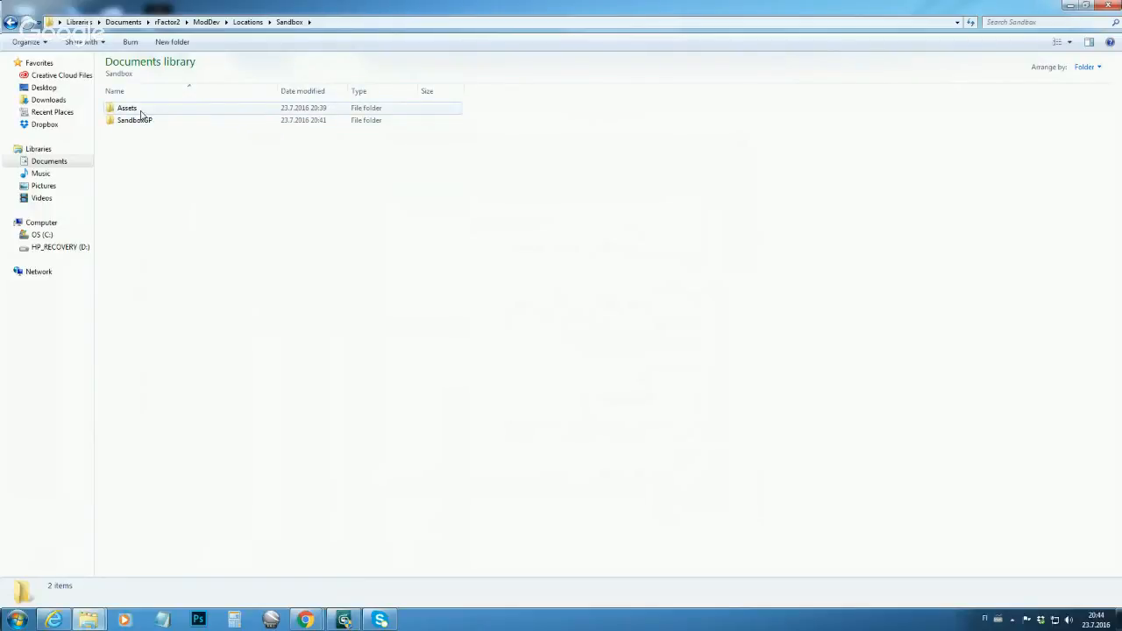
{"action": "double_click", "coordinate": [126, 107]}
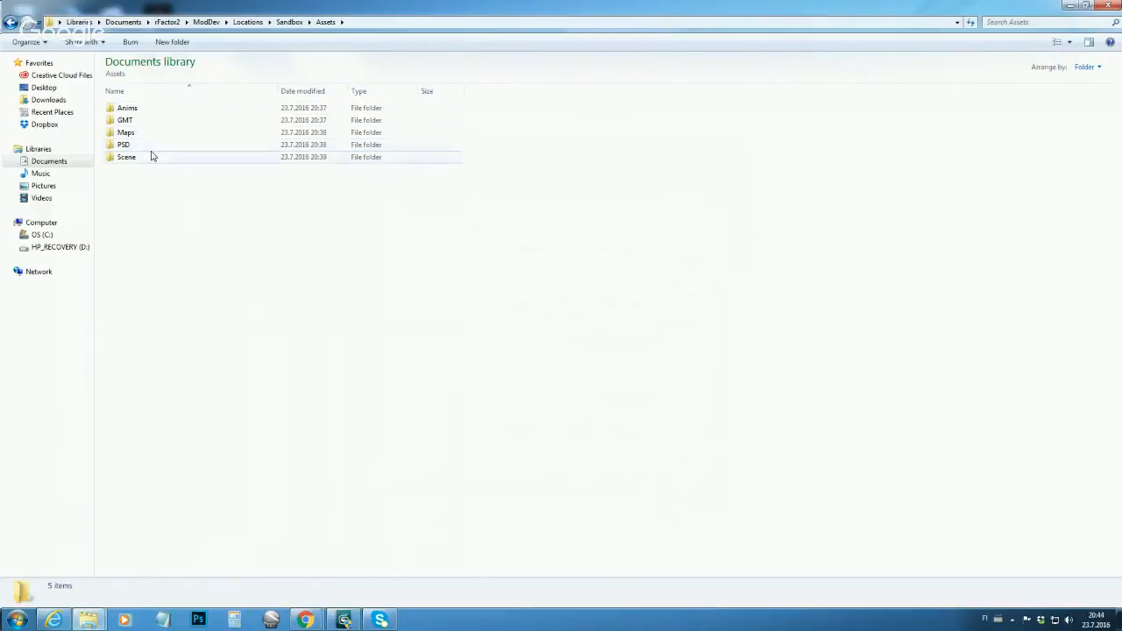
{"action": "mouse_move", "coordinate": [149, 145]}
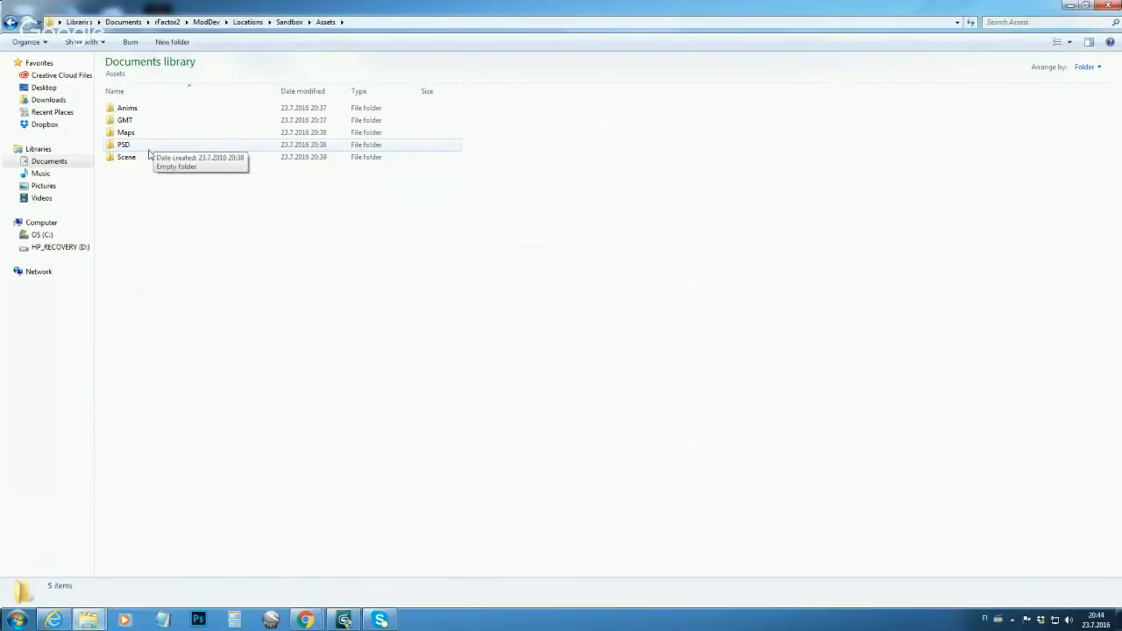